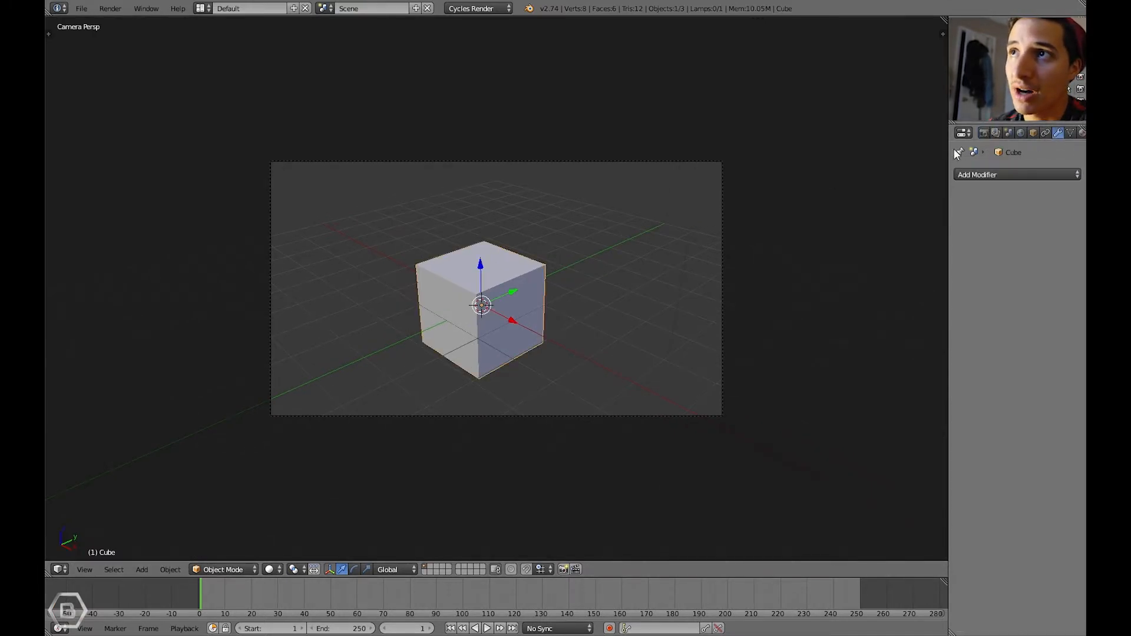
- Add an Ocean modifier to the default cube from the Simulate modifiers
left_click(1018, 174)
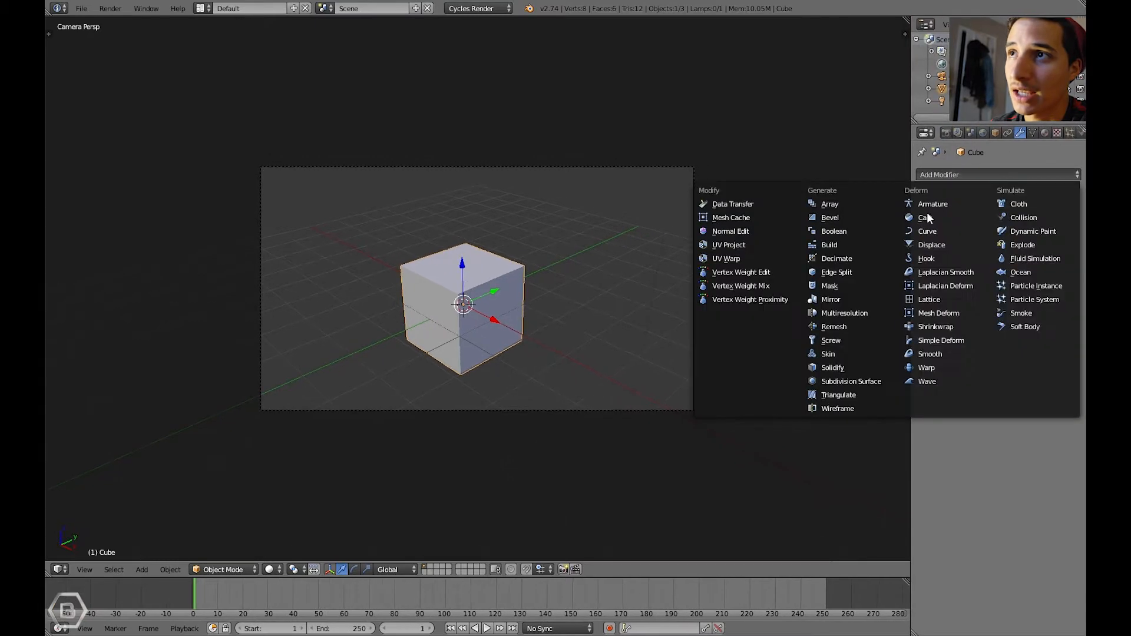
mouse_move(871, 325)
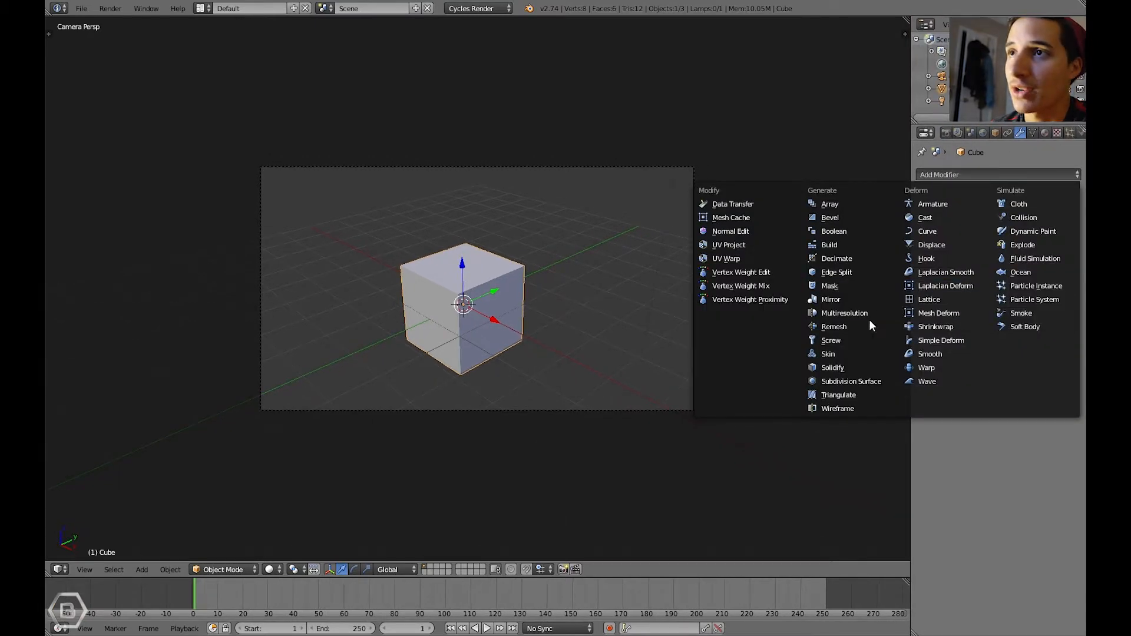
mouse_move(932, 203)
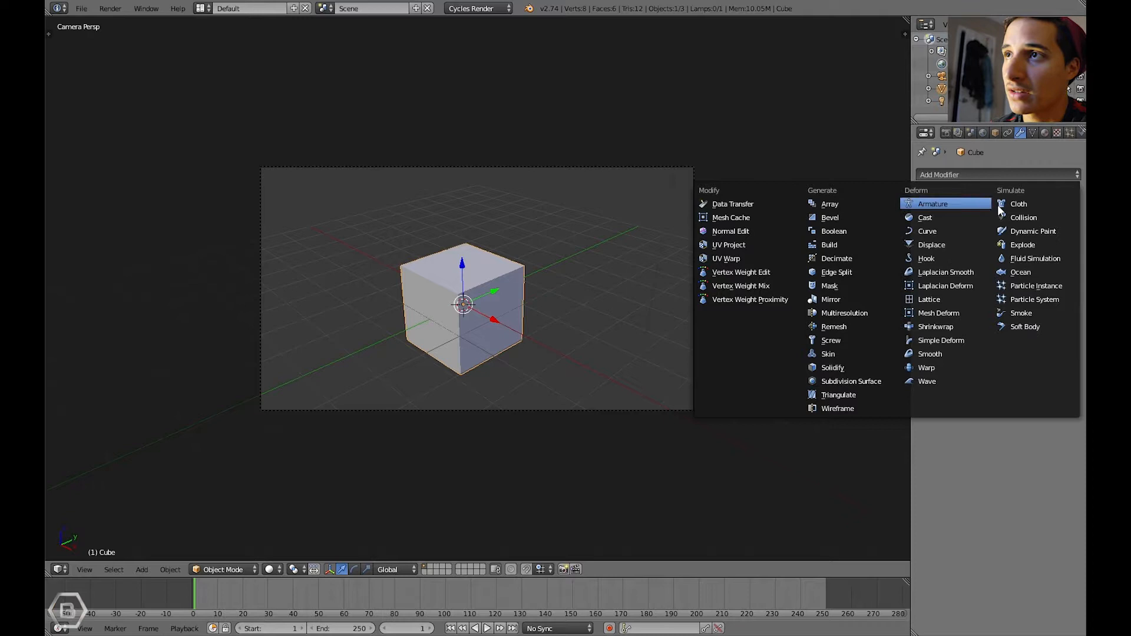
mouse_move(1021, 272)
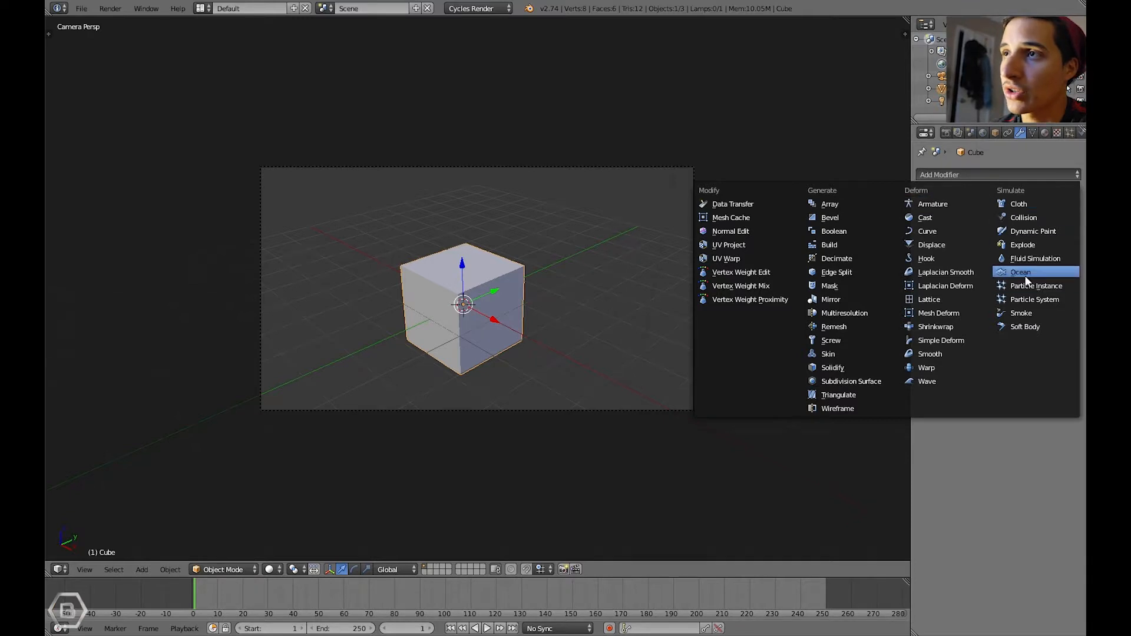
left_click(1020, 272)
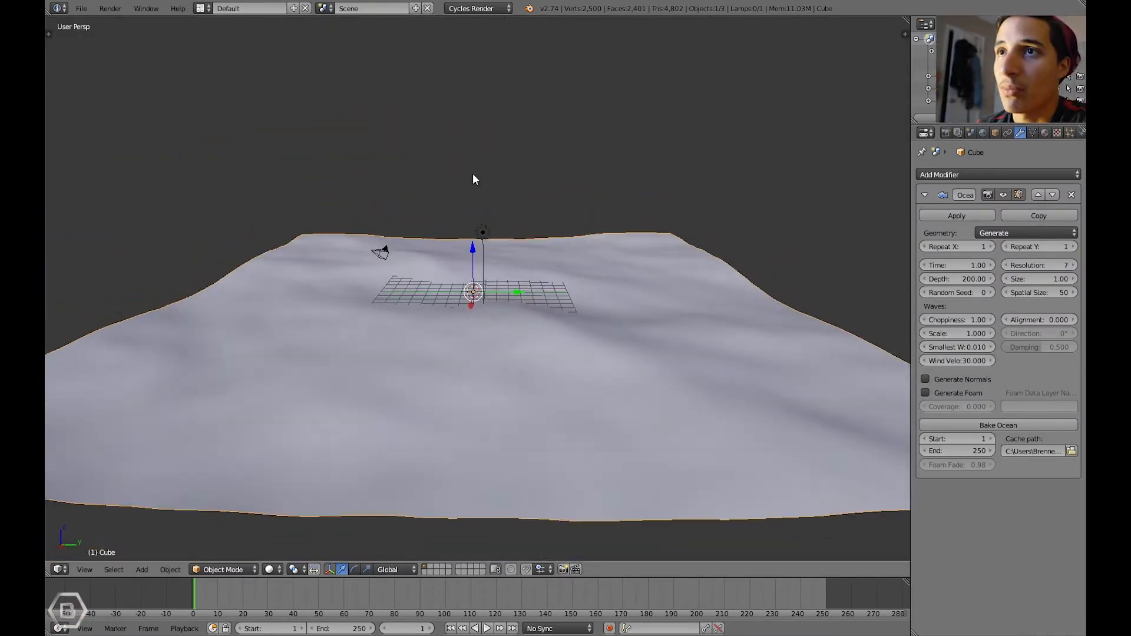
- Set the Ocean modifier's Resolution to 11 and Choppiness to 2.00
left_click_drag(475, 179, 431, 204)
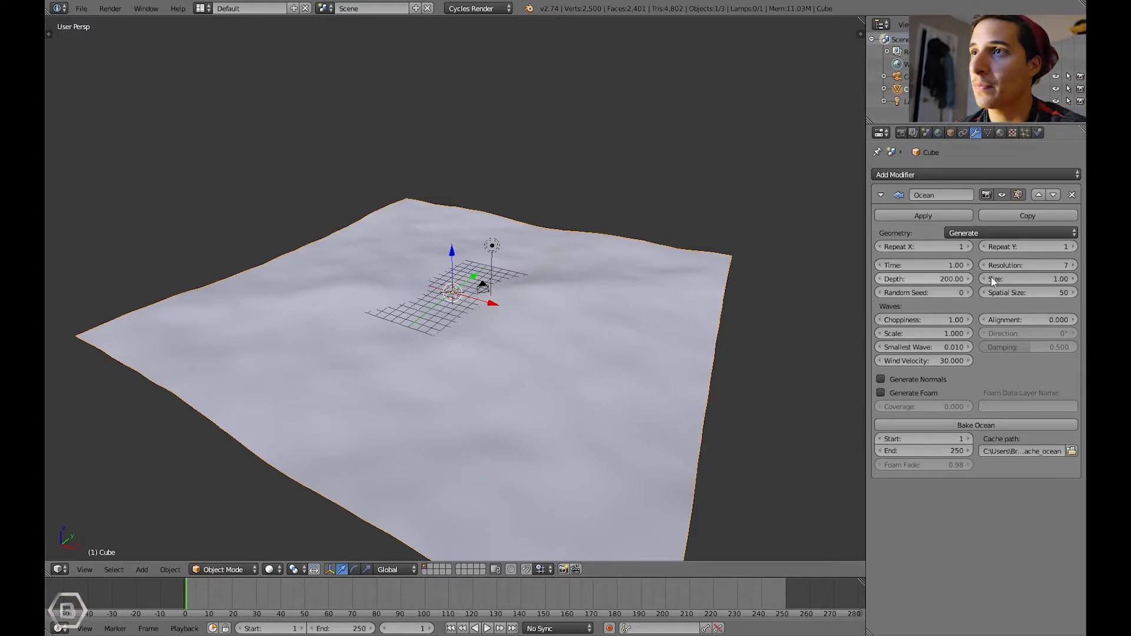
mouse_move(920, 288)
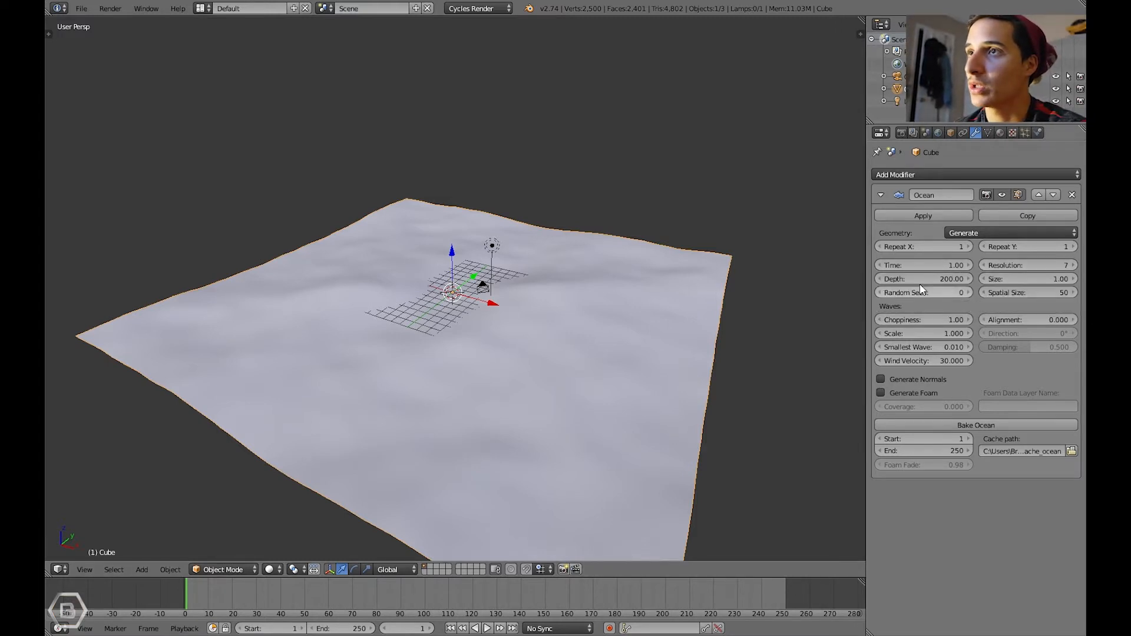
left_click(923, 318)
type("2")
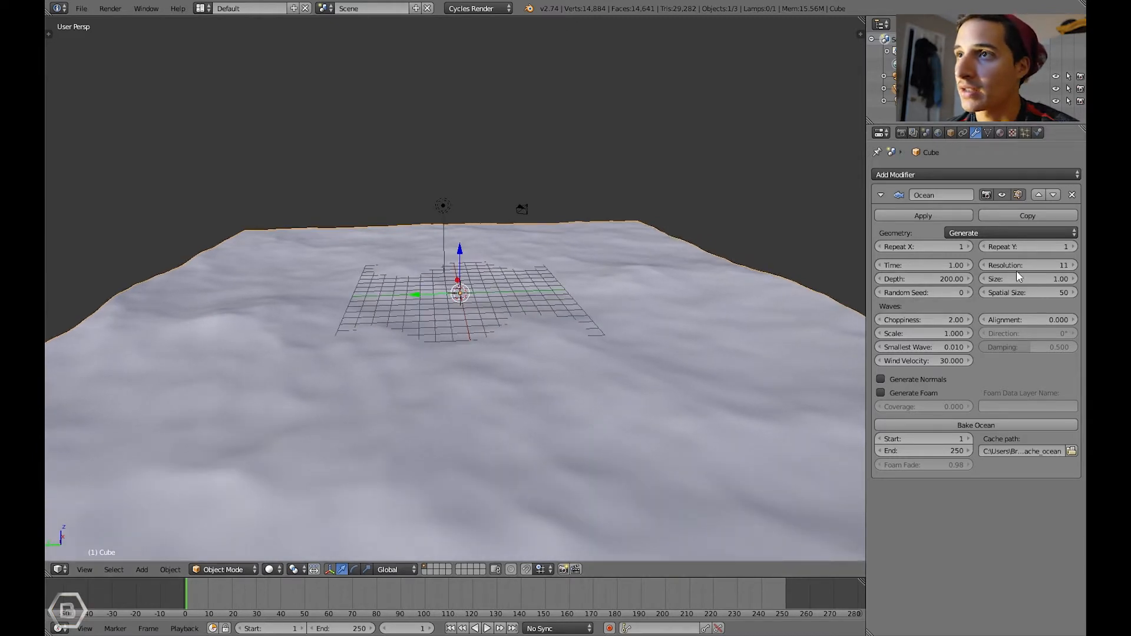
left_click(1028, 278)
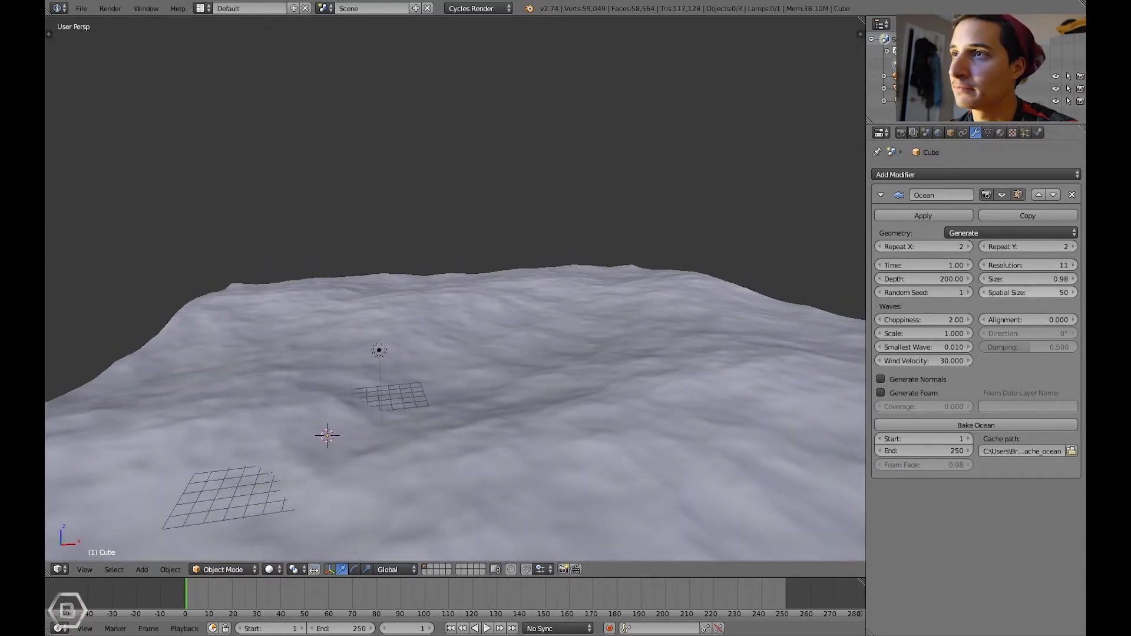
- Set Repeat X and Y to 2, Random Seed 1, Size 0.98, Spatial Size 31
left_click(1027, 293)
type("31")
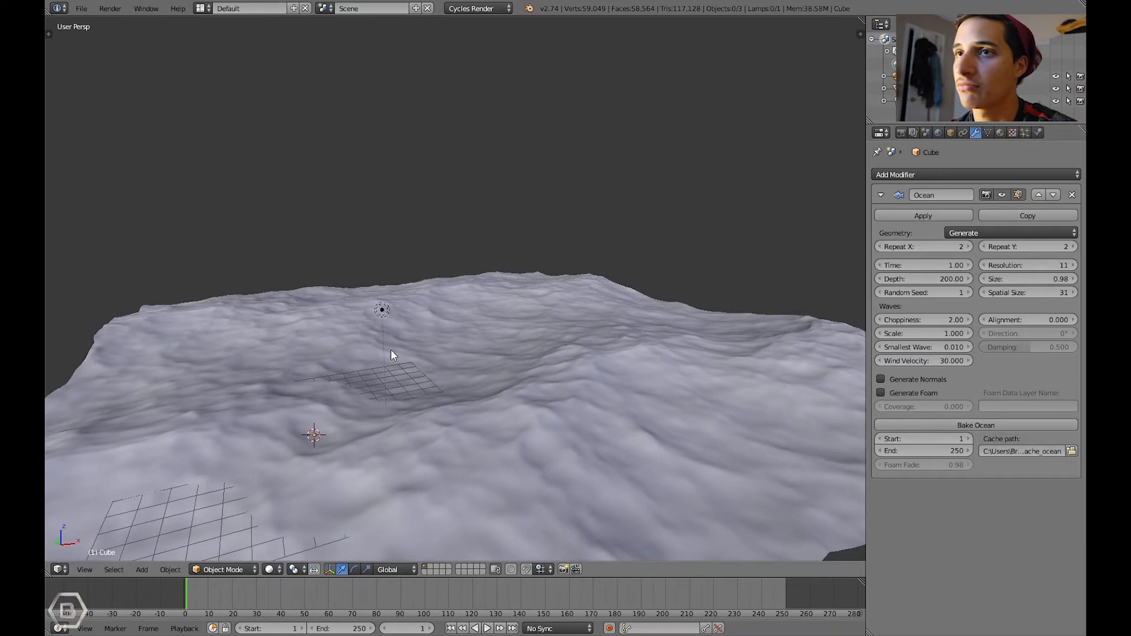
left_click_drag(393, 353, 646, 382)
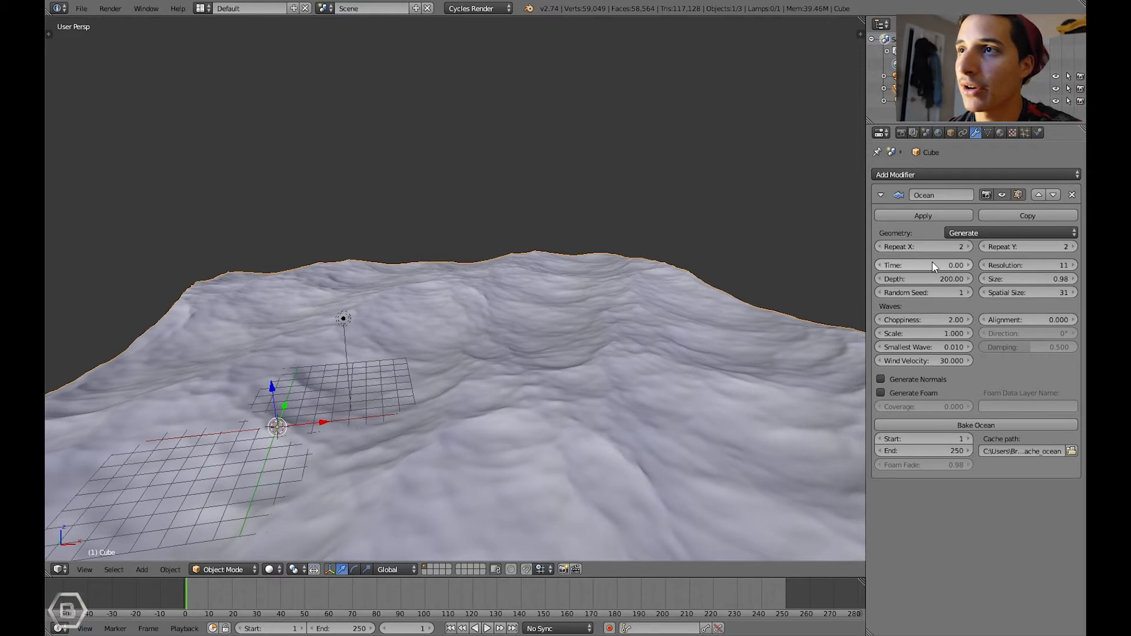
- Keyframe ocean Time at 0 on frame 1 and a changed Time on frame 250
right_click(924, 265)
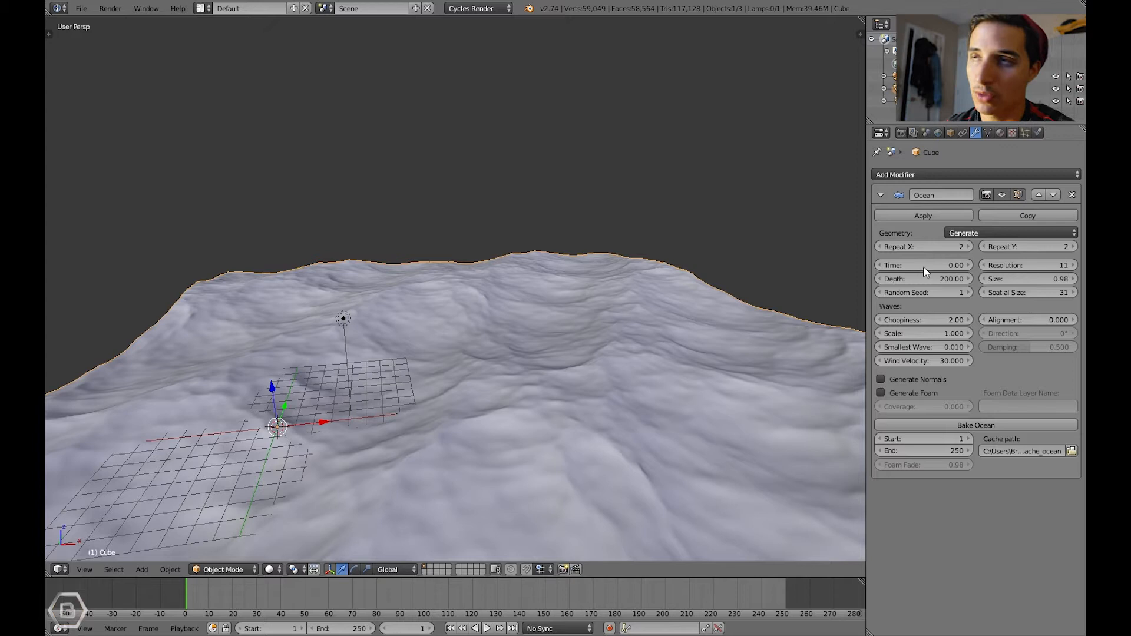
mouse_move(925, 264)
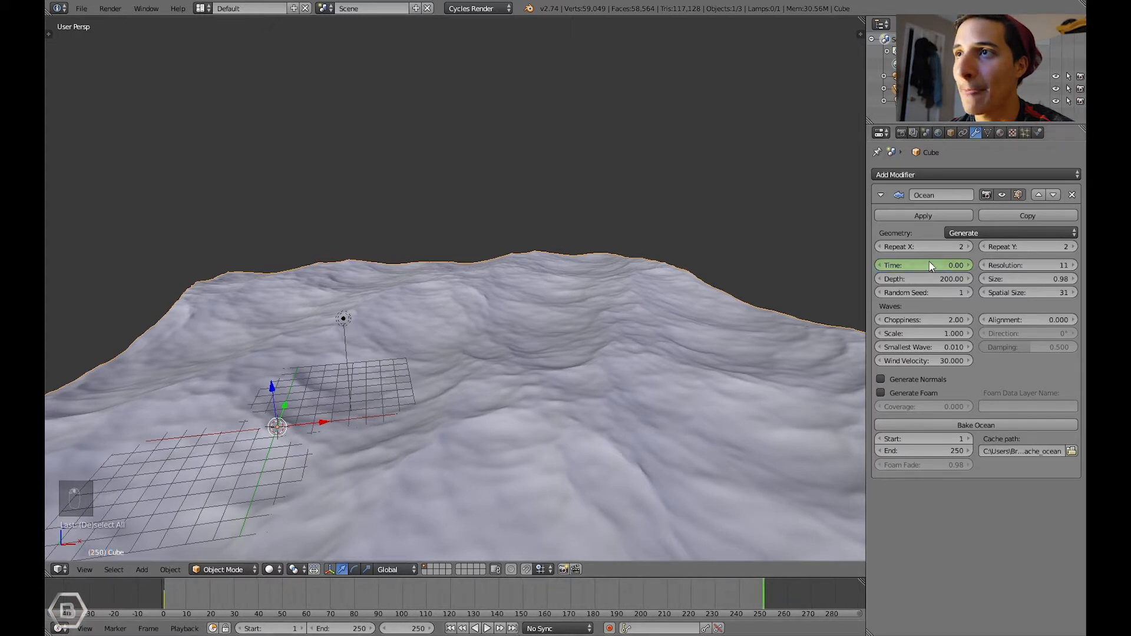
left_click(926, 264)
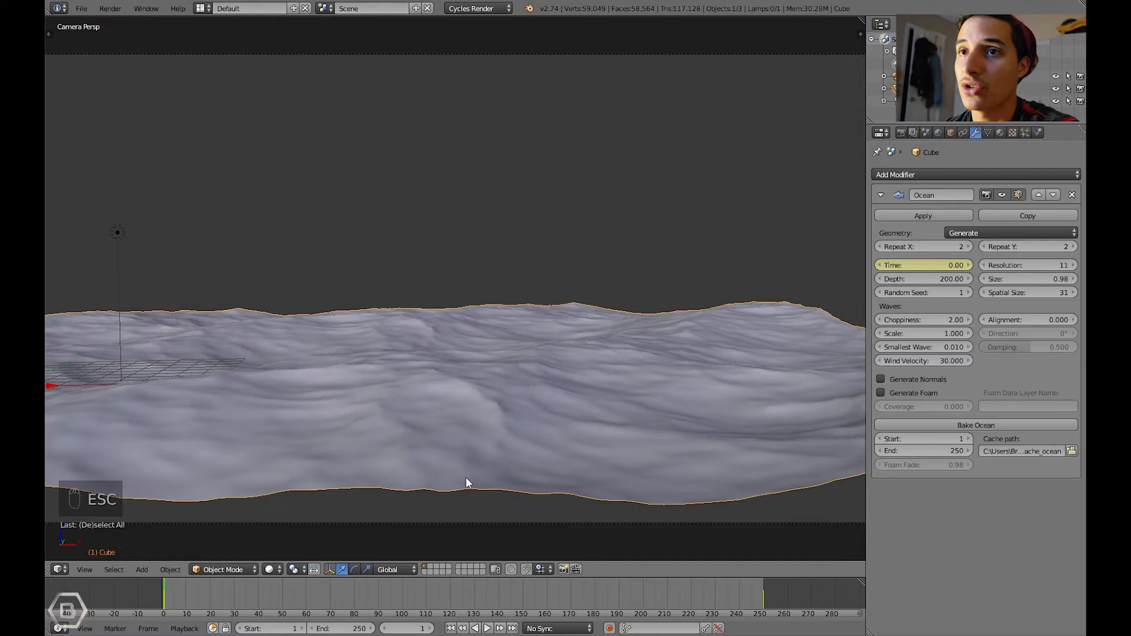
- Split off a Graph Editor and set all Time keyframes to Linear interpolation
right_click(350, 578)
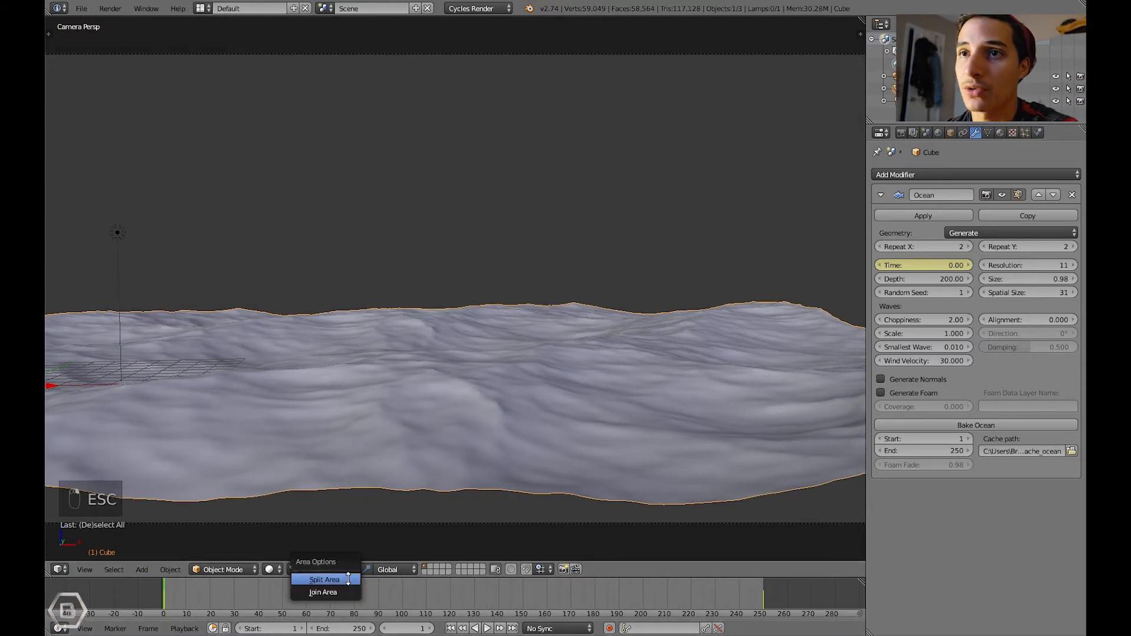
left_click(324, 580)
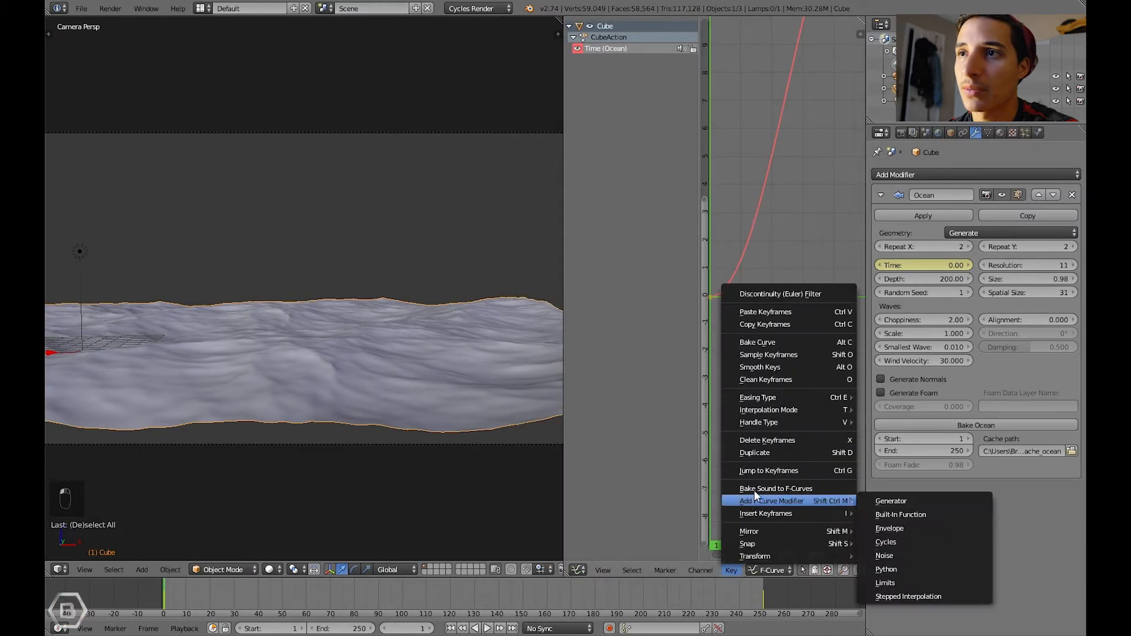
mouse_move(769, 410)
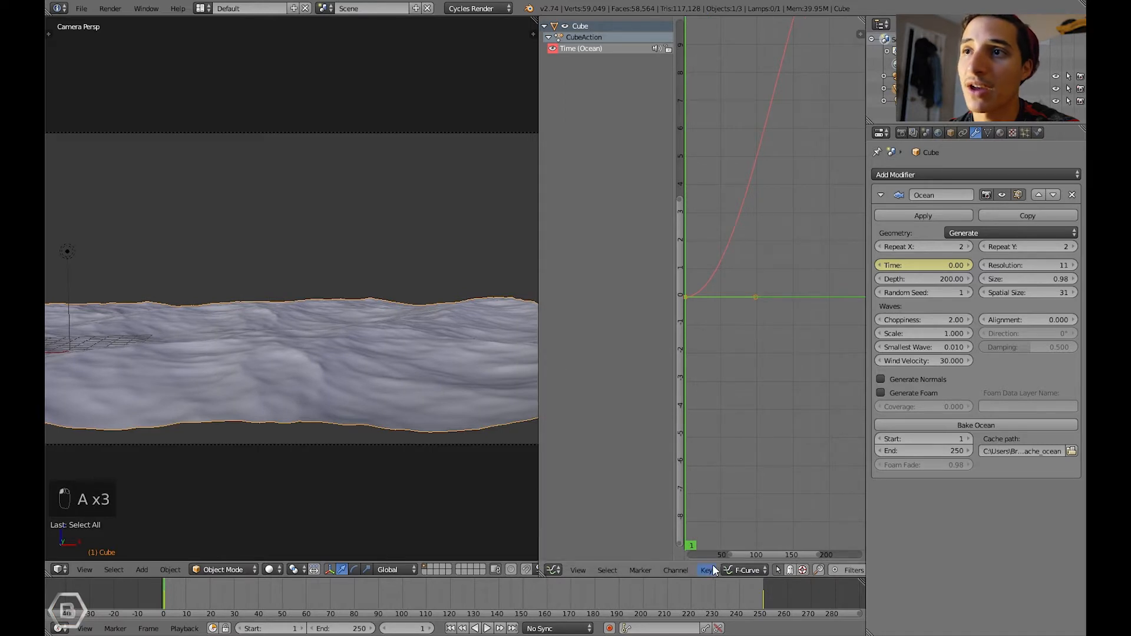
left_click(704, 570)
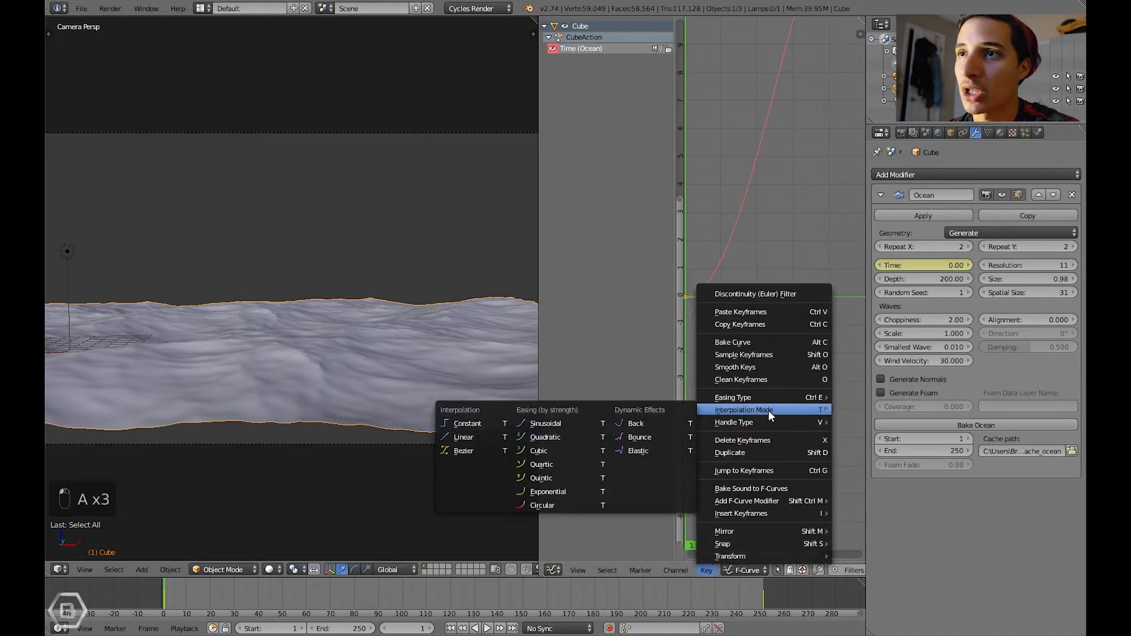
left_click(463, 437)
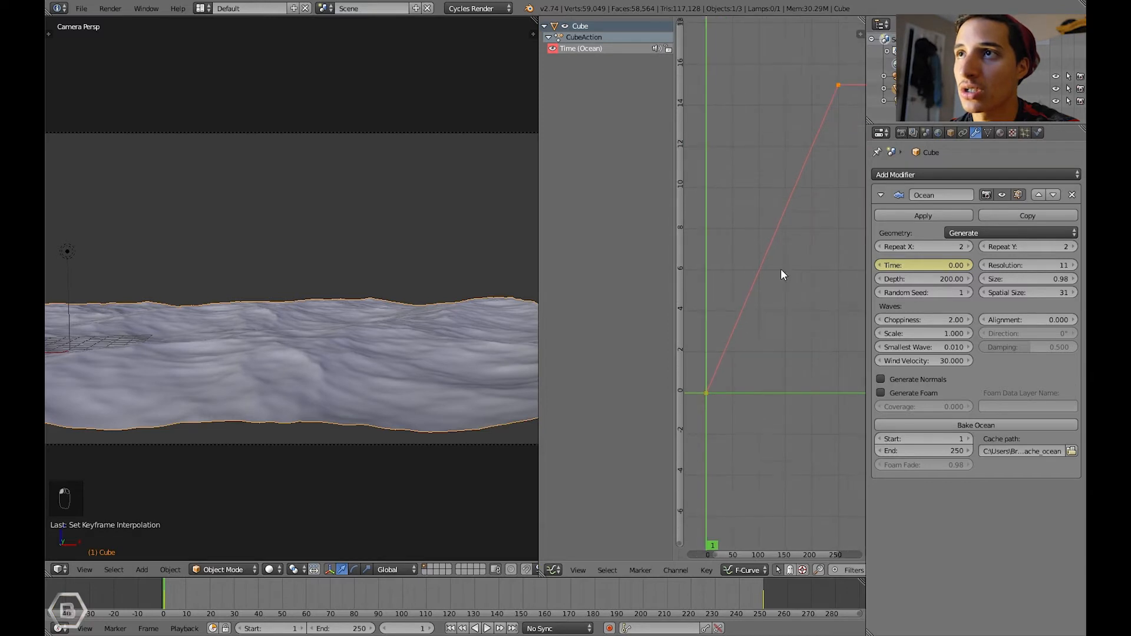
left_click(707, 570)
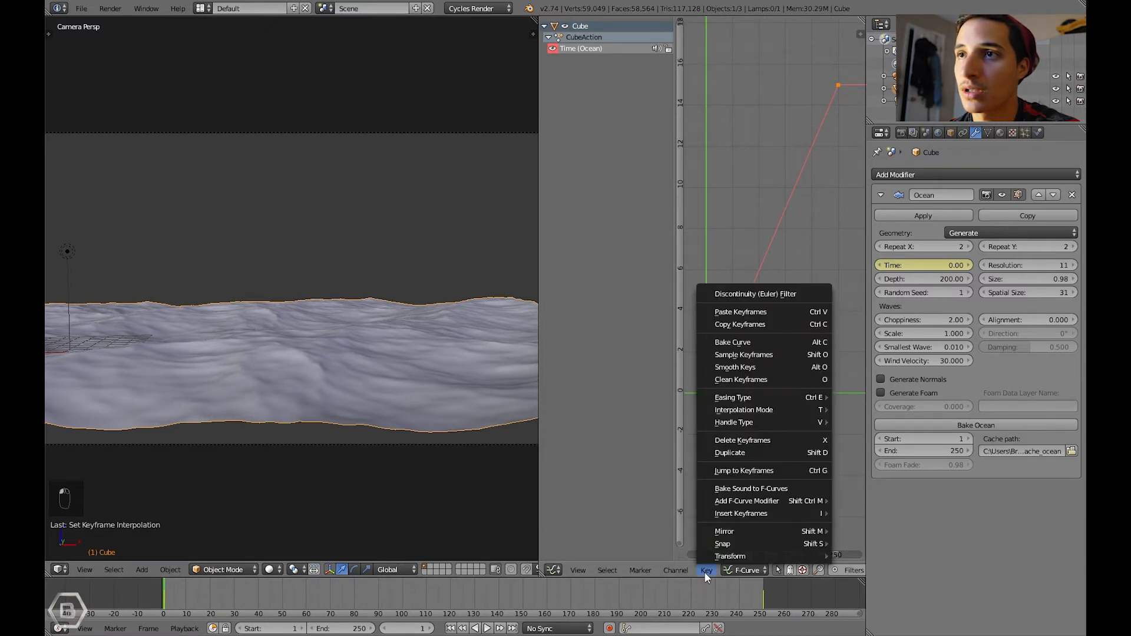
left_click(706, 570)
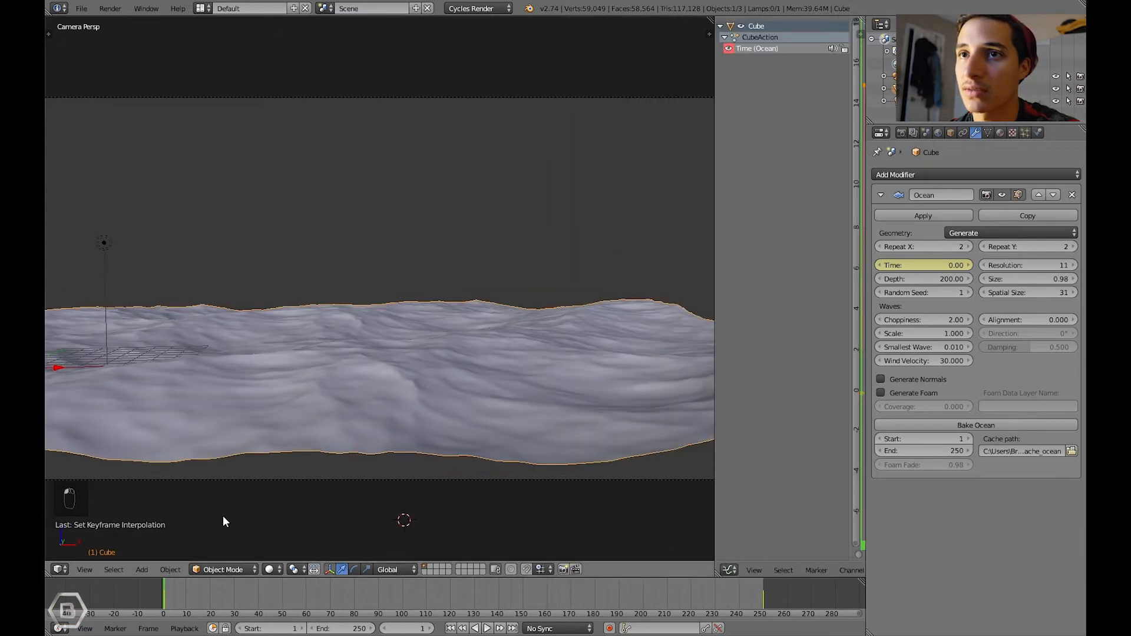
- Look through the camera and fly it until the ocean fills the frame
key("alt+a")
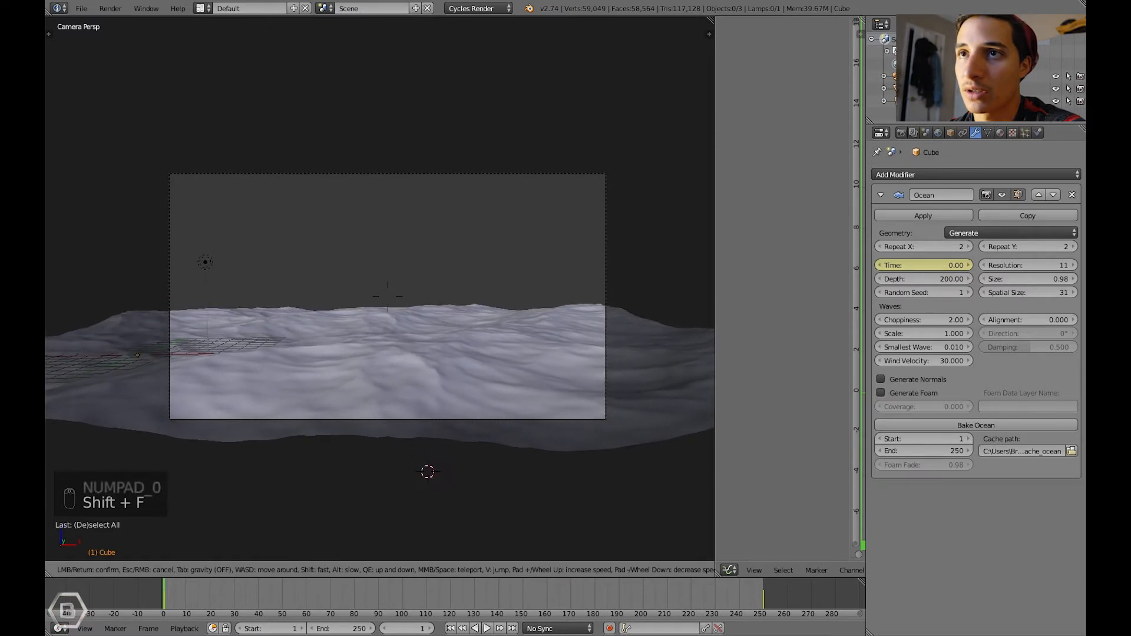
key("alt+a")
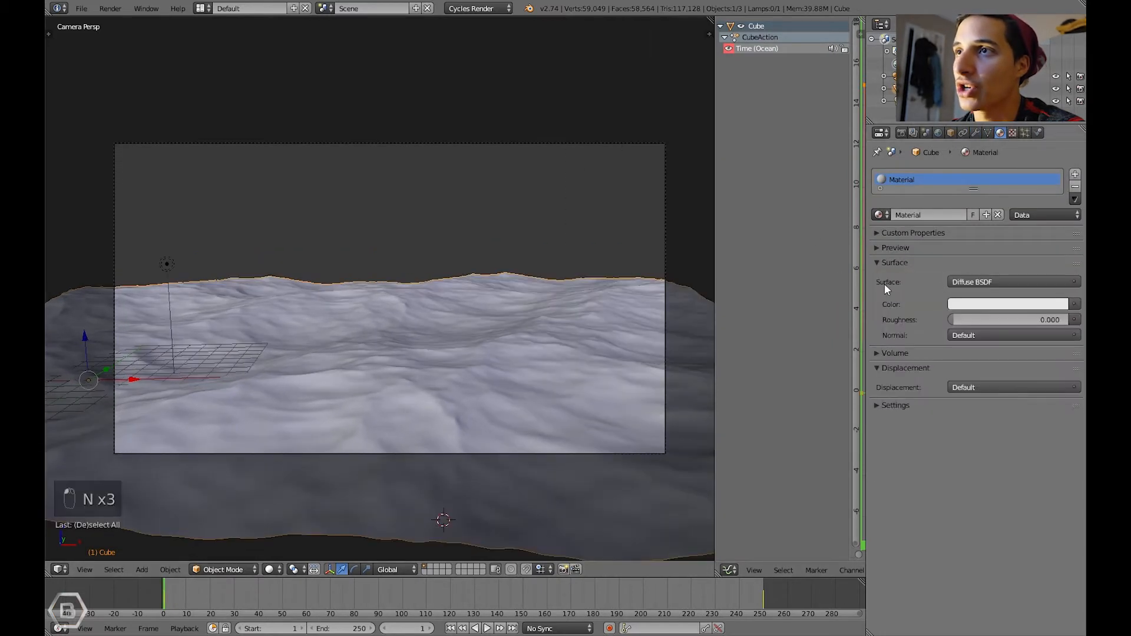
- Give the ocean a Glossy BSDF with Beckmann distribution and switch to Rendered shading
left_click(1010, 283)
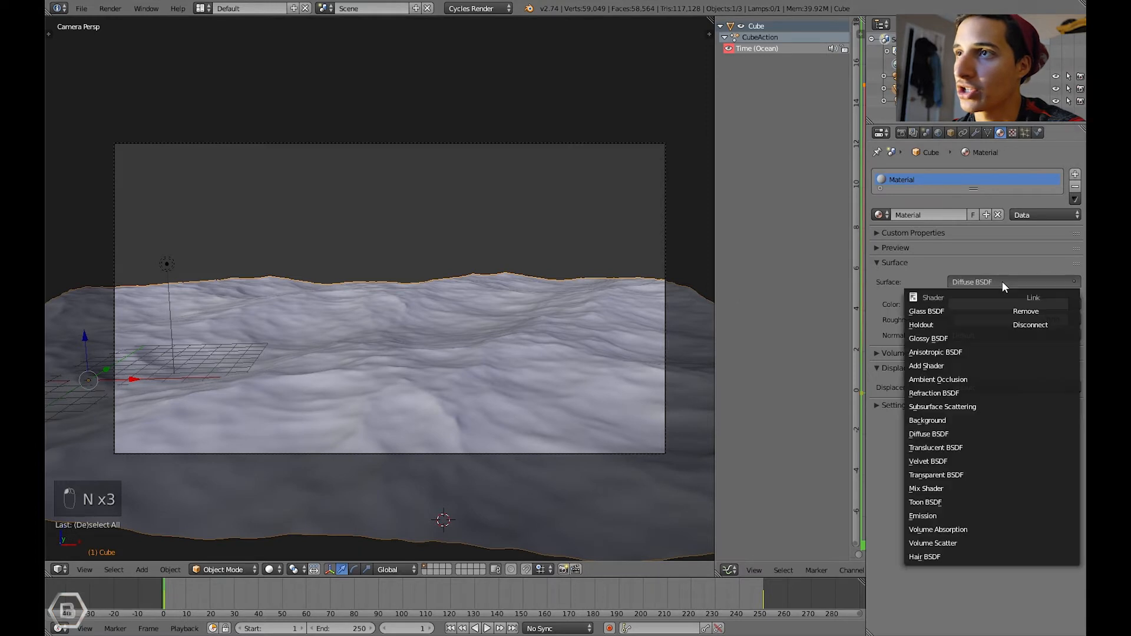
mouse_move(939, 378)
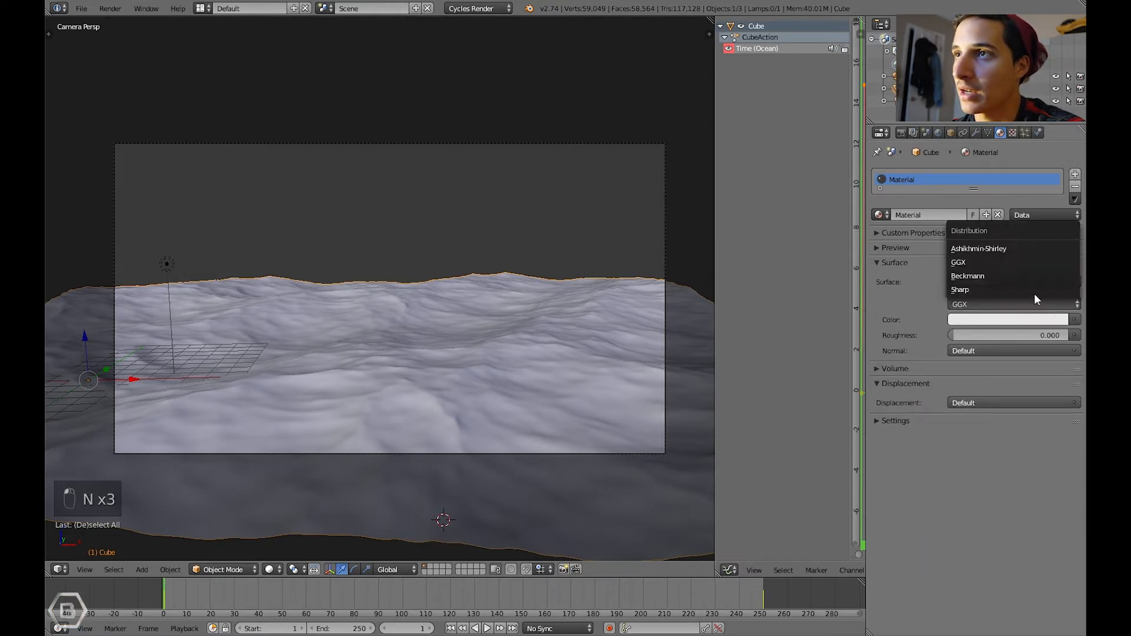
left_click(968, 275)
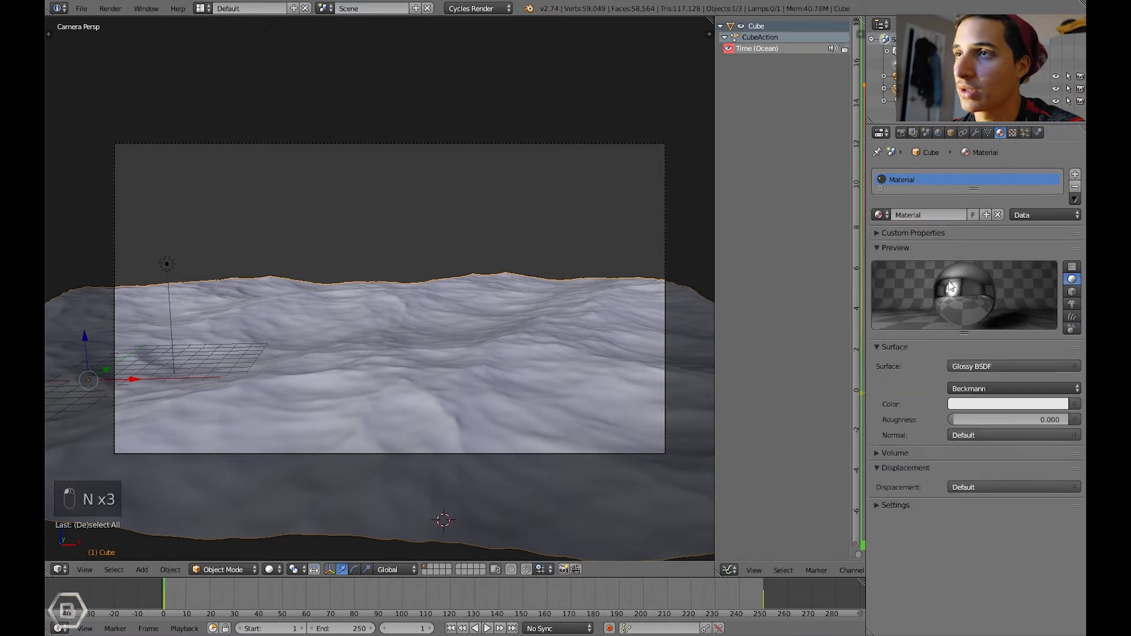
mouse_move(605, 309)
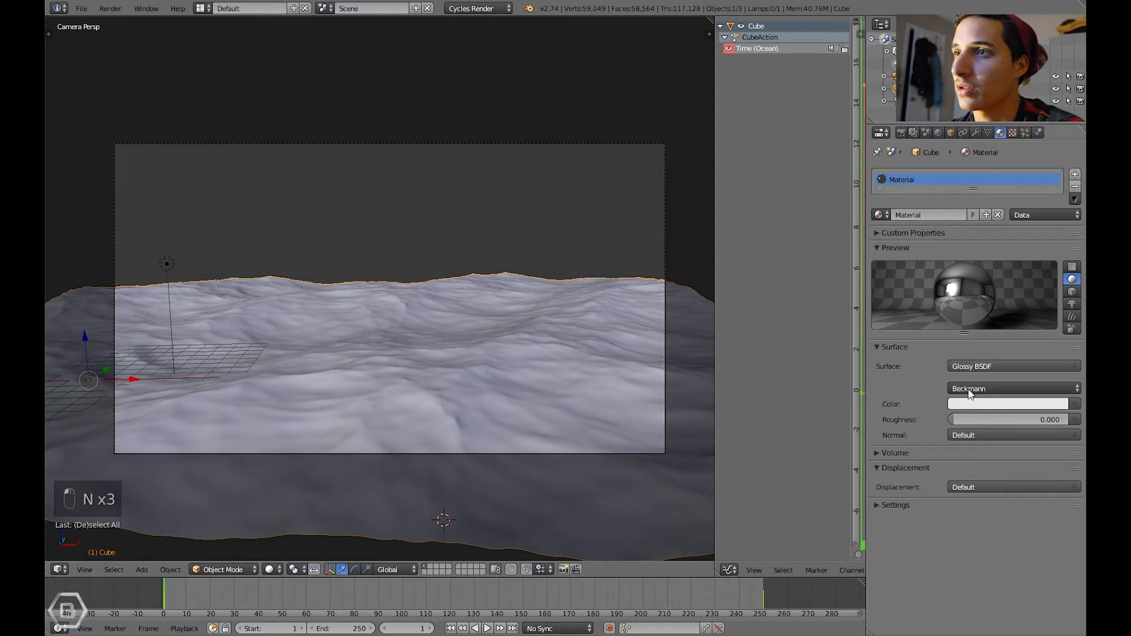
left_click(1013, 389)
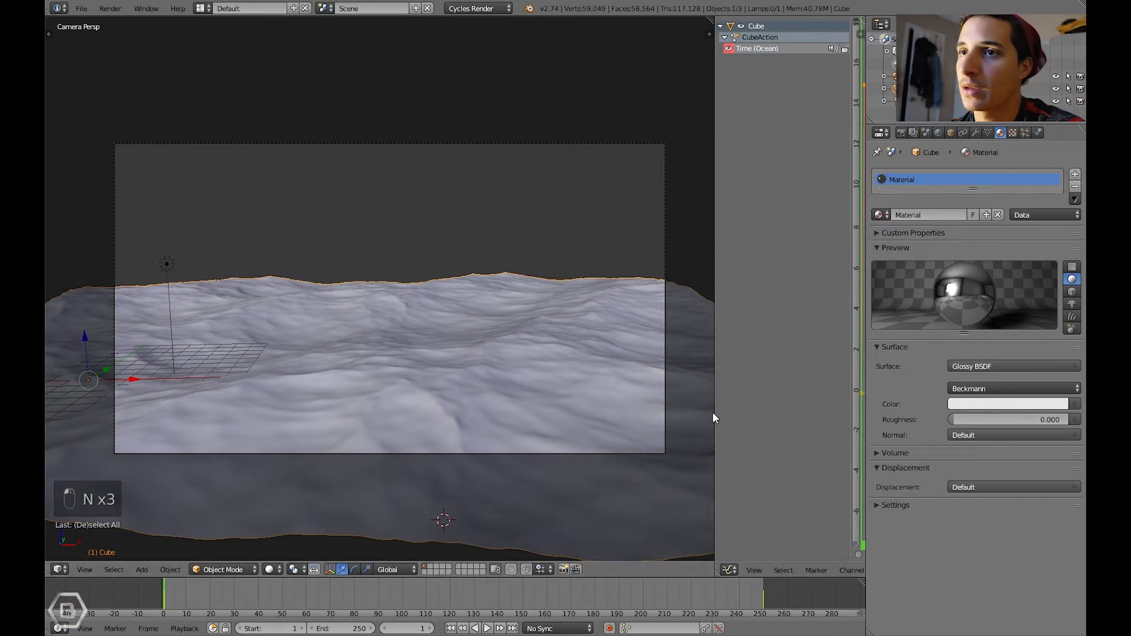
left_click(270, 569)
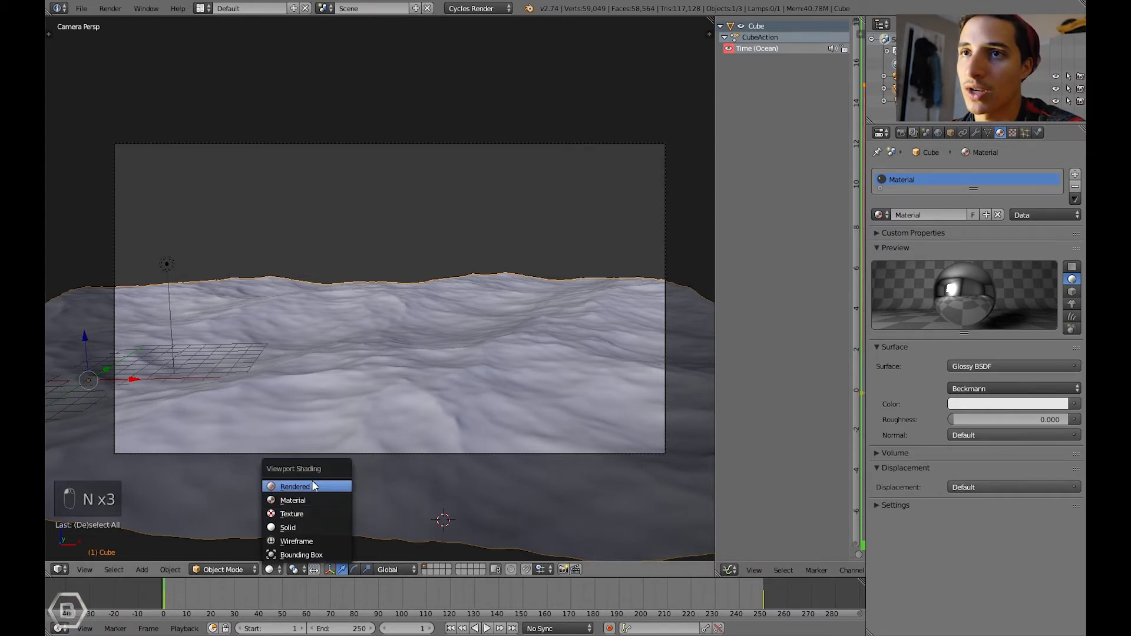
left_click(295, 486)
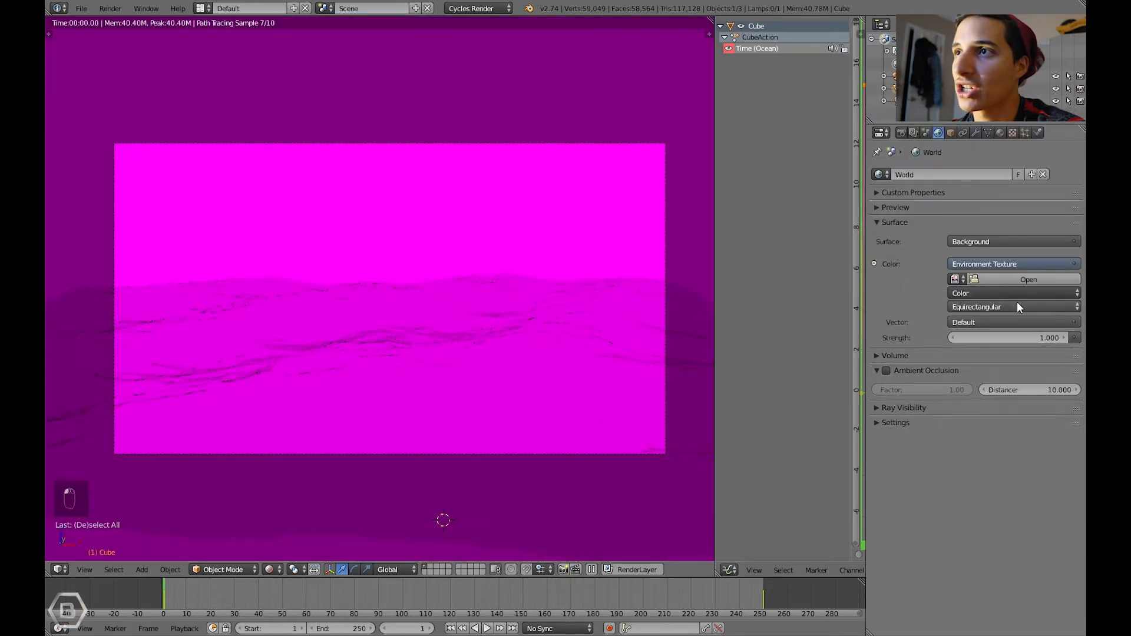
- Set the world Color to Environment Texture and browse for its image
left_click(1028, 279)
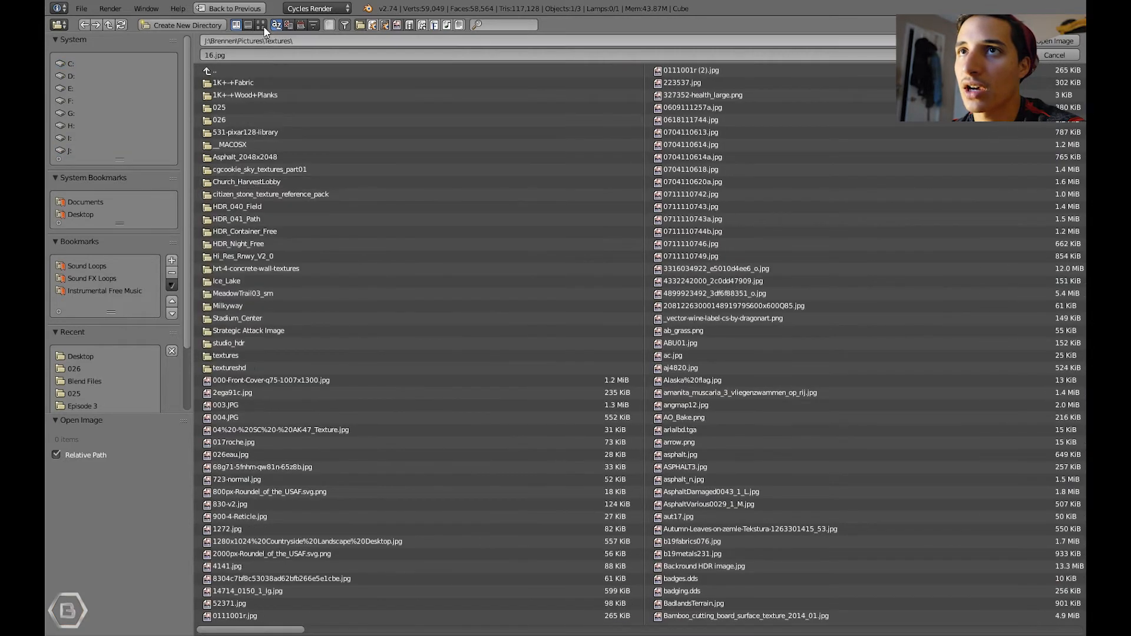
- Find the 026 folder in thumbnail view and load 026_Full.jpg as the environment
left_click(290, 23)
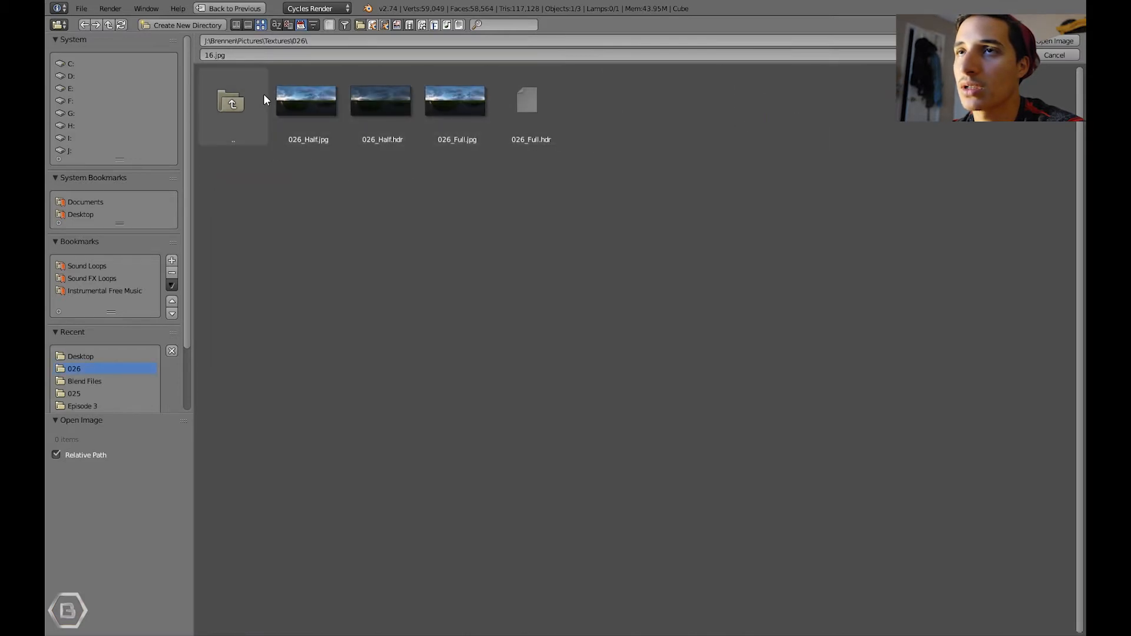
left_click(73, 393)
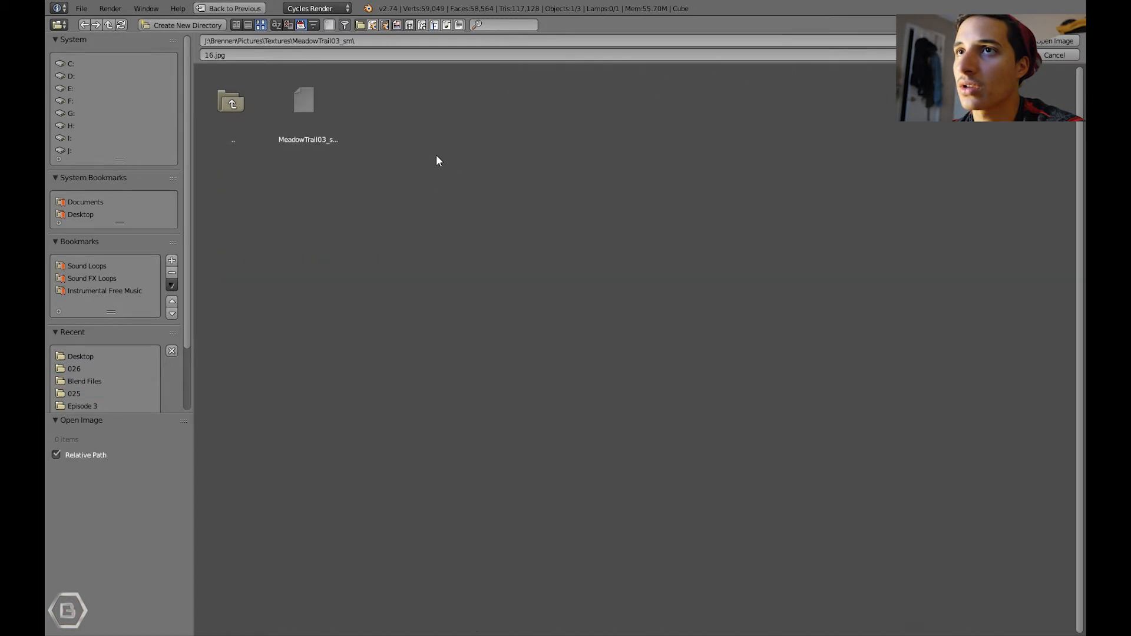
left_click(74, 393)
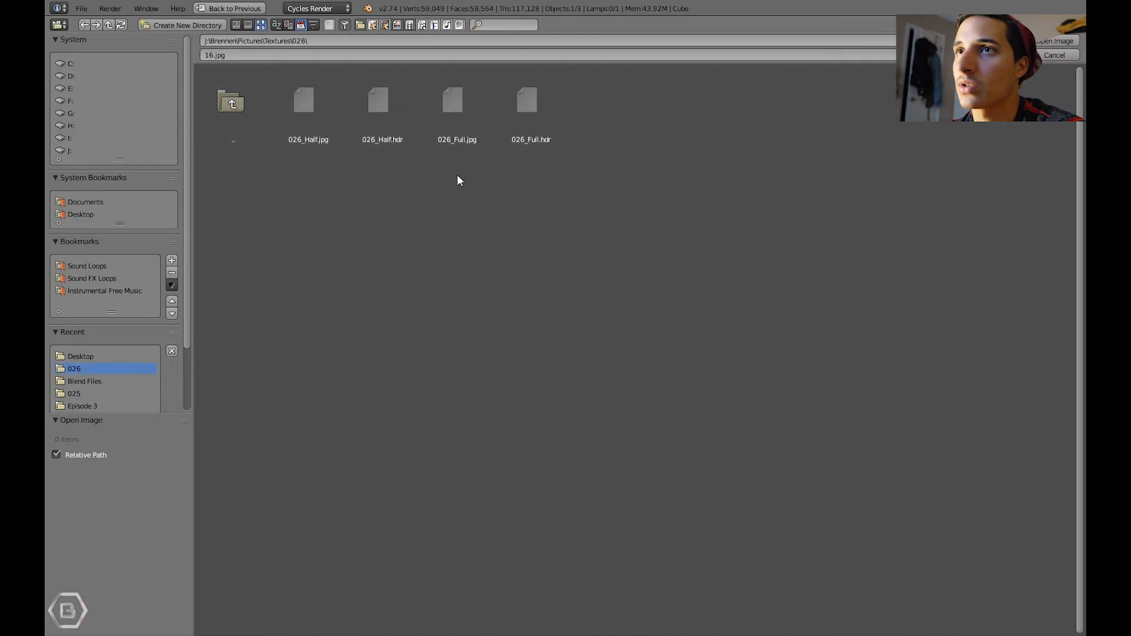
left_click(456, 101)
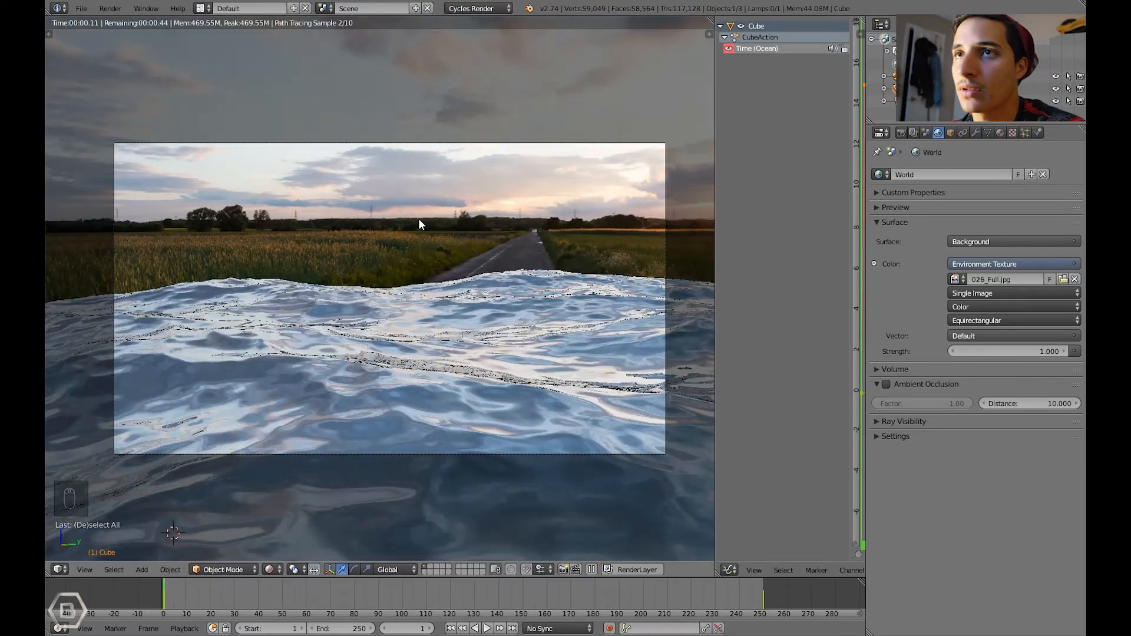
- Move the camera closer and lower over the reflective waves
key("g")
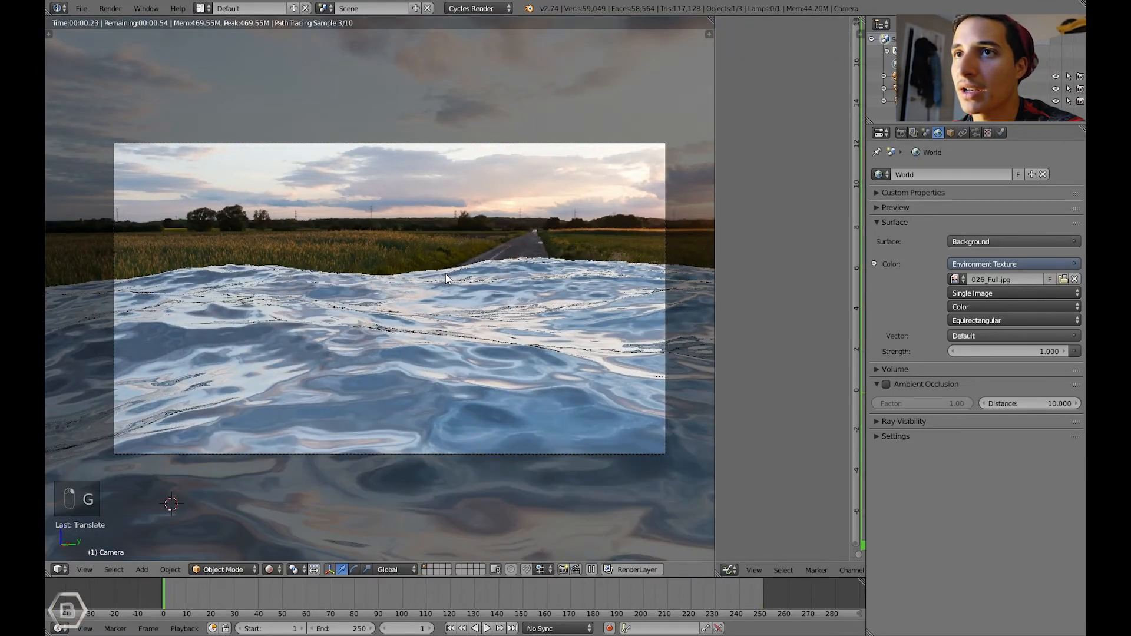
key("shift+f")
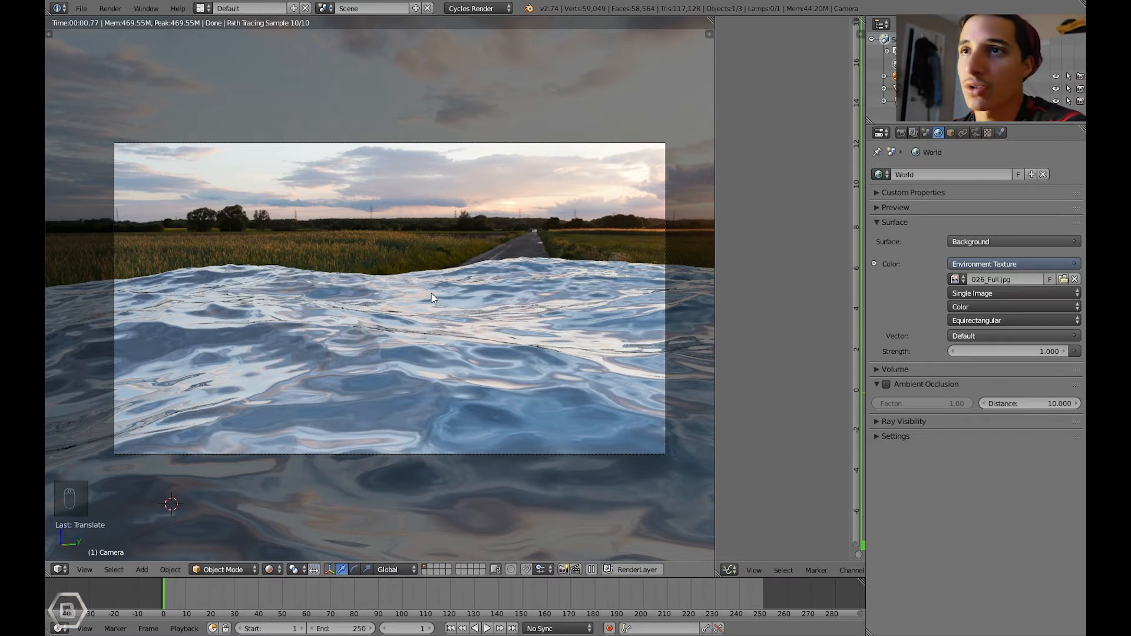
mouse_move(540, 315)
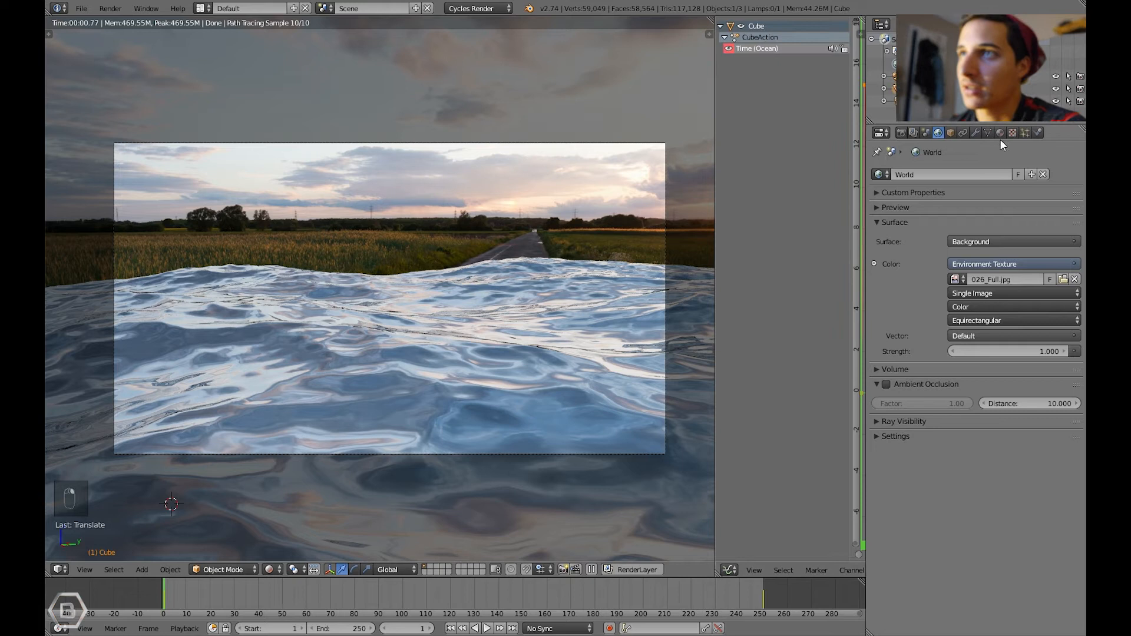
- Make the ocean material a Glass BSDF with a light-blue hex colour
left_click(1000, 132)
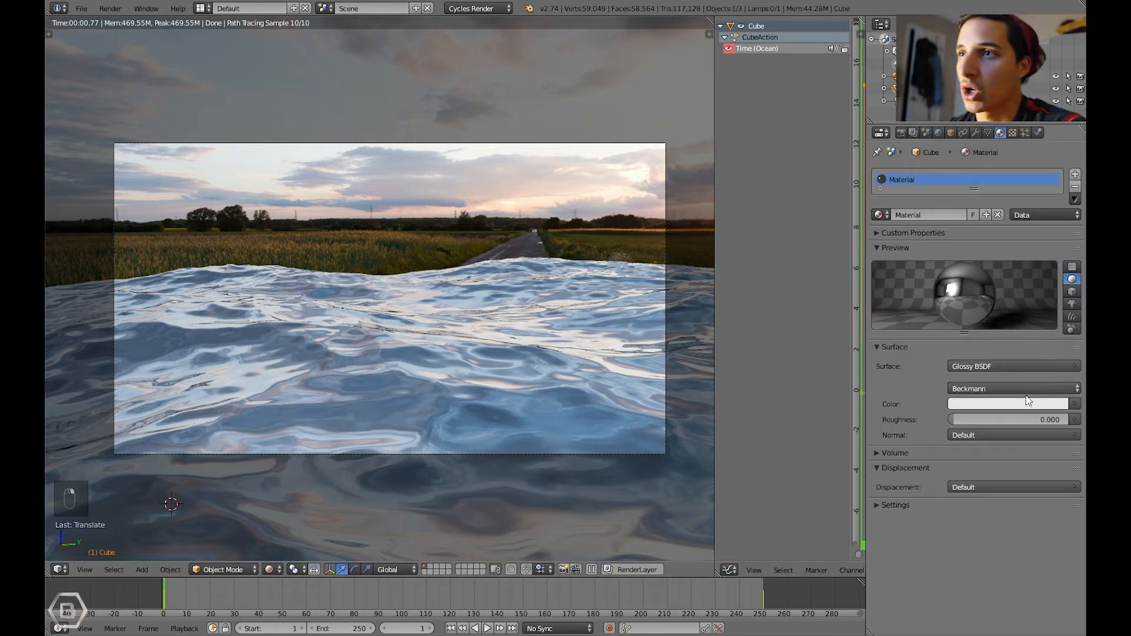
left_click(1010, 366)
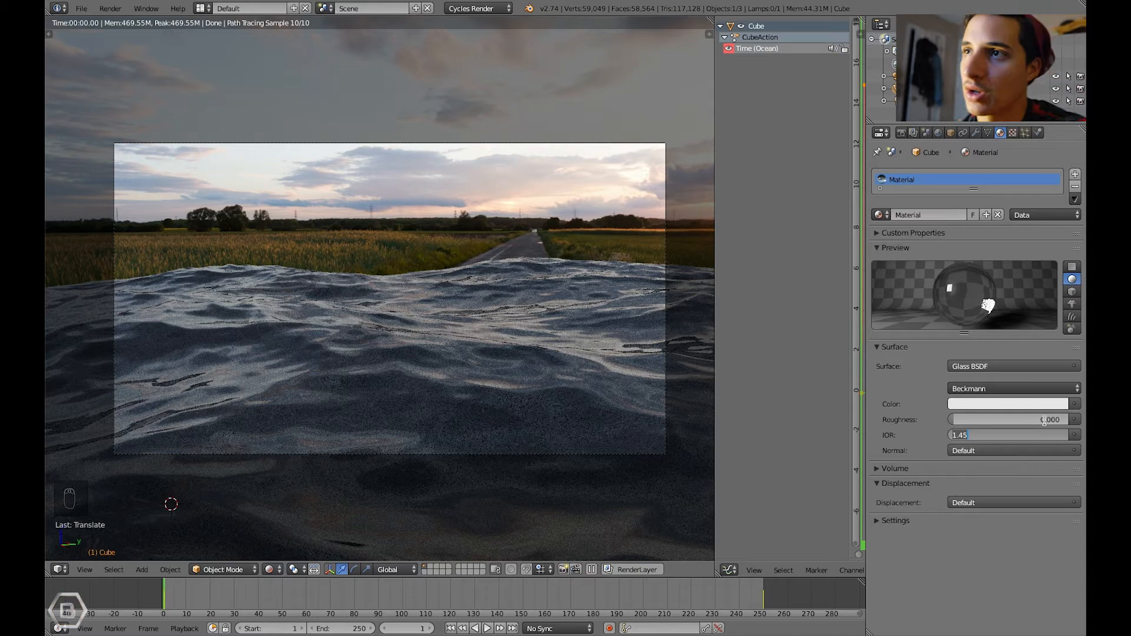
left_click(1009, 403)
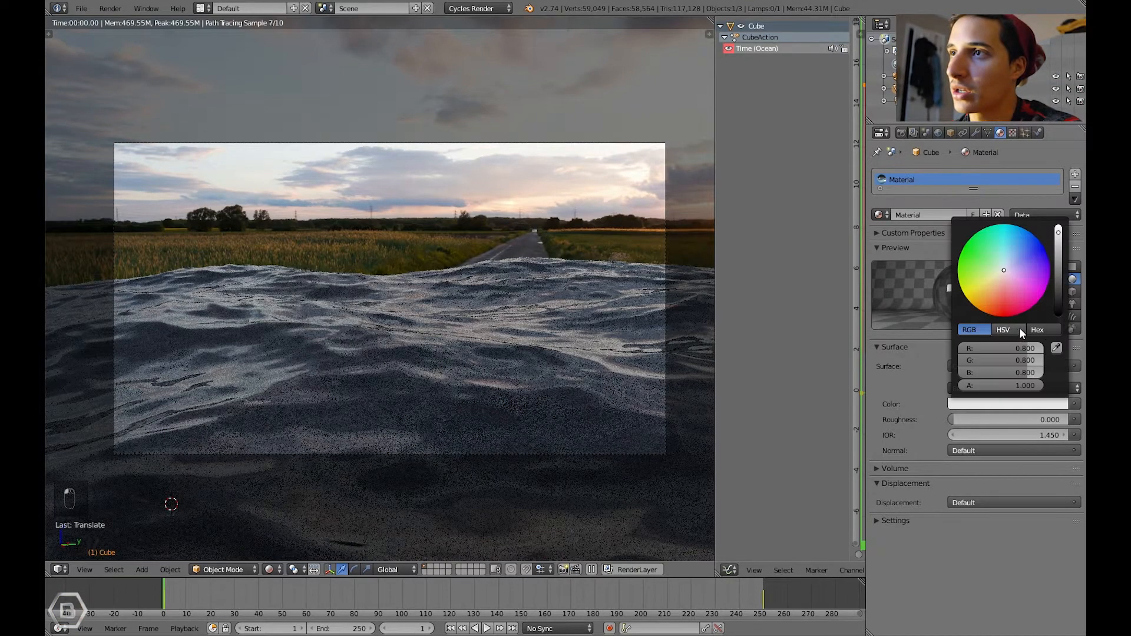
left_click(1037, 330)
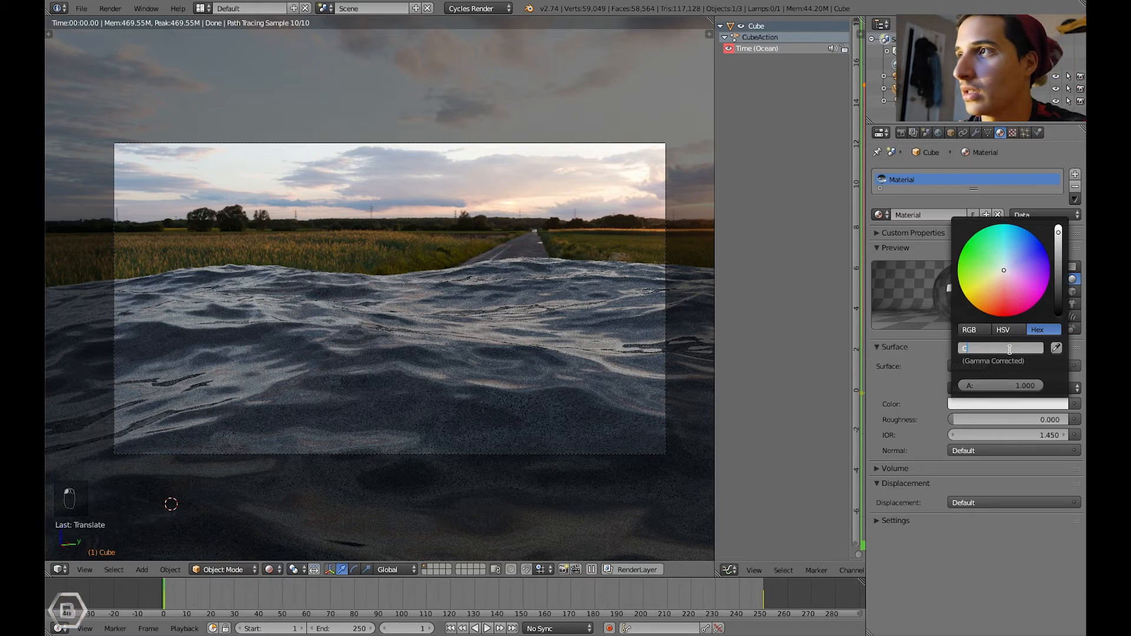
type("EE")
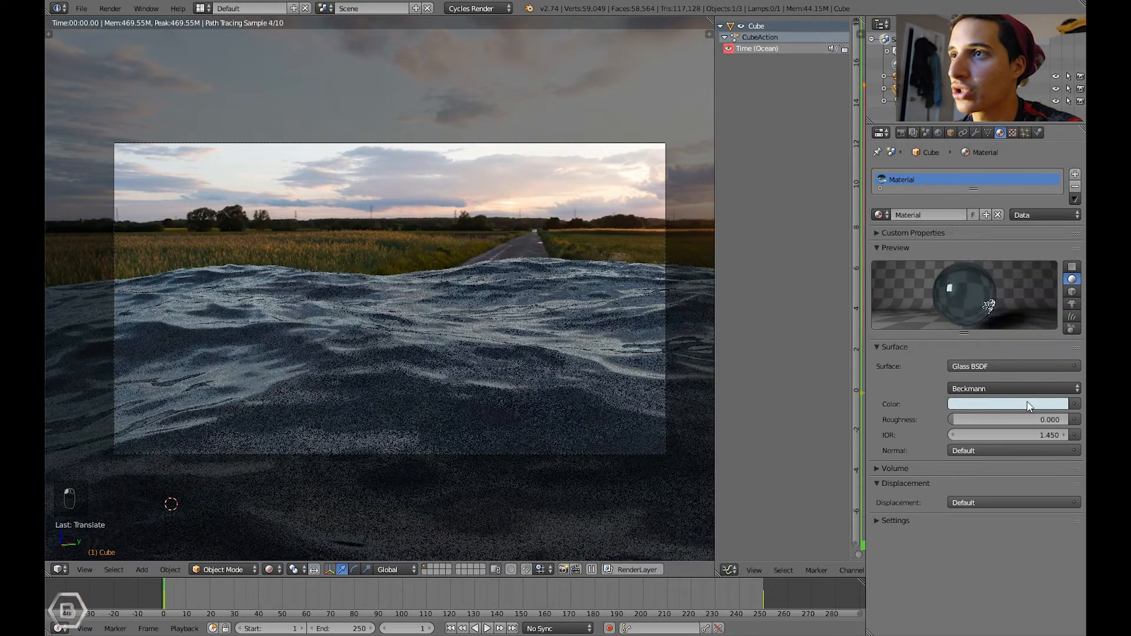
- Set the Glass BSDF index of refraction to 1.33, down from 1.45
left_click(1009, 403)
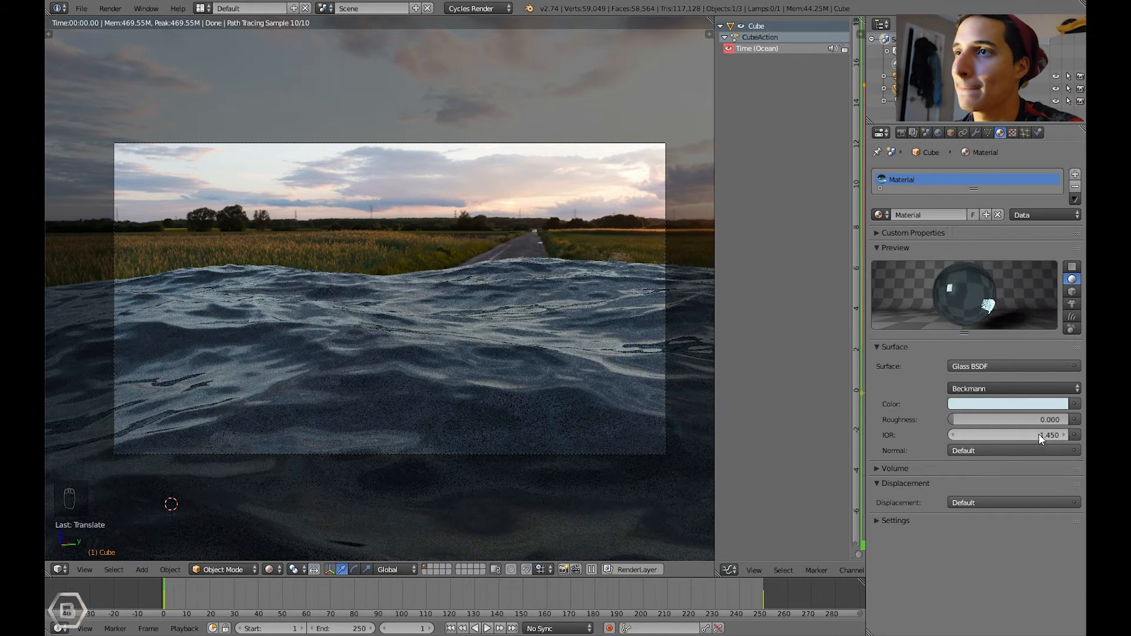
left_click(1010, 435)
type("1.300")
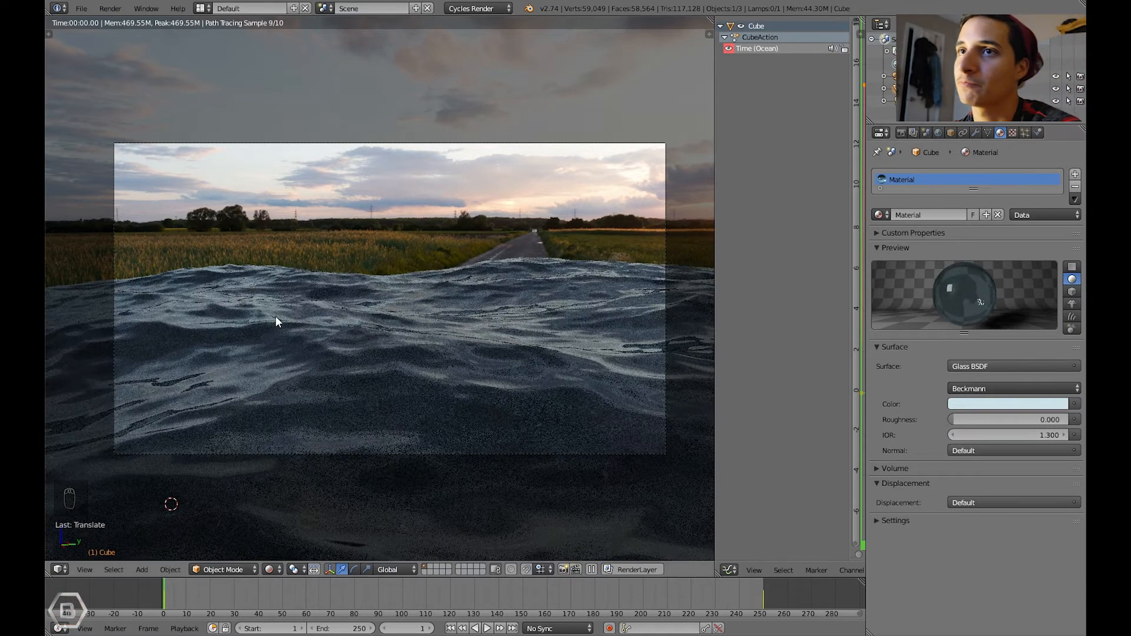
mouse_move(334, 326)
type("1.4")
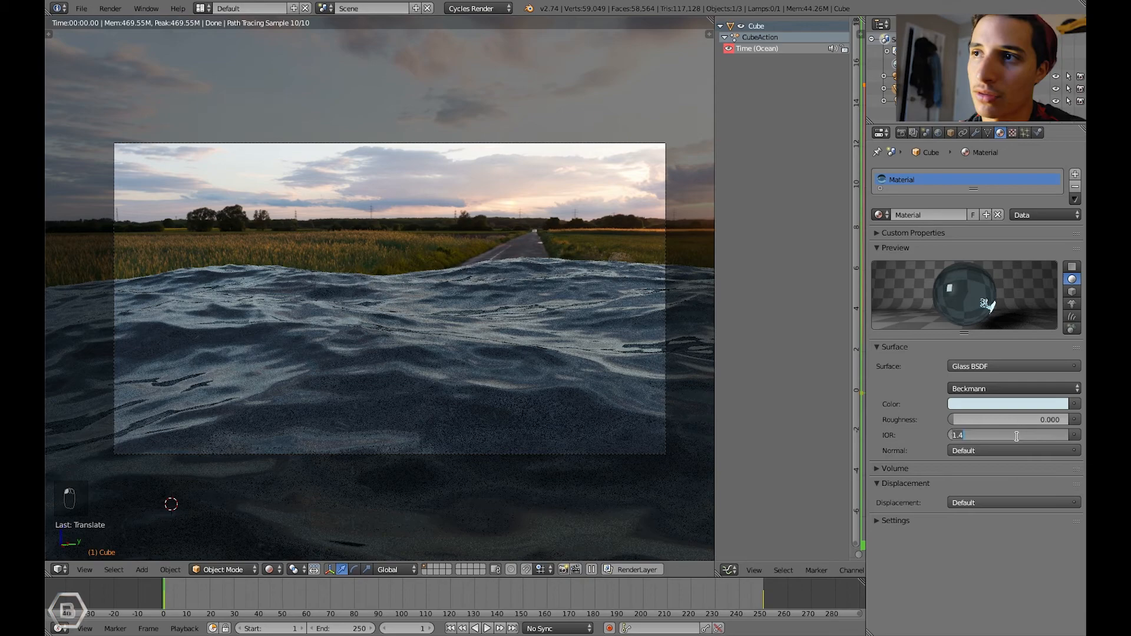
type("1.330")
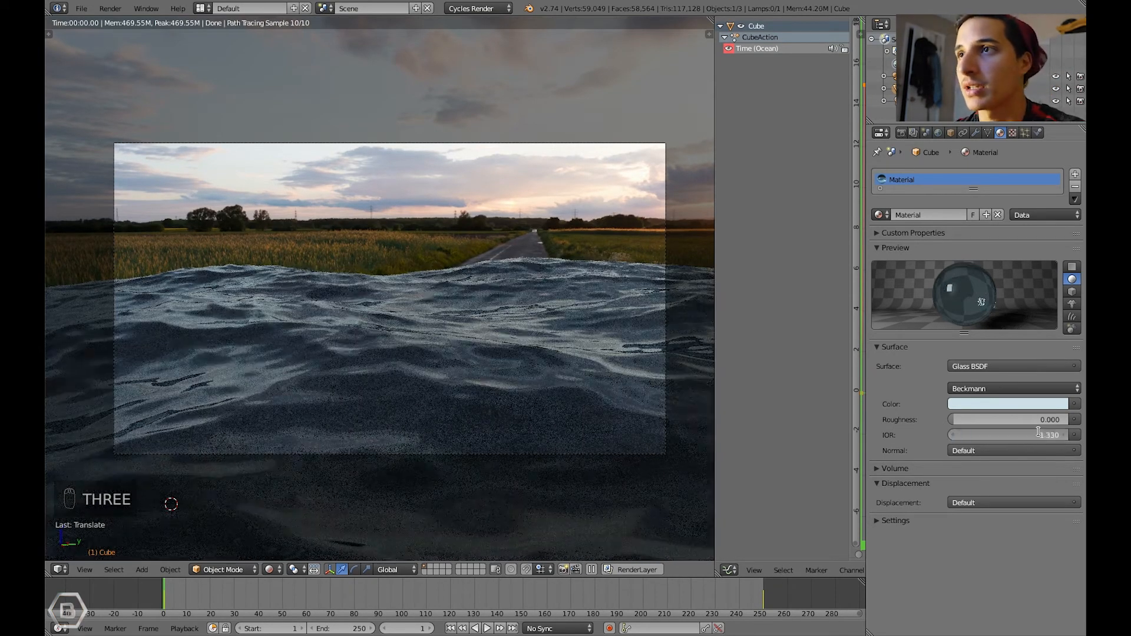
left_click(1013, 435)
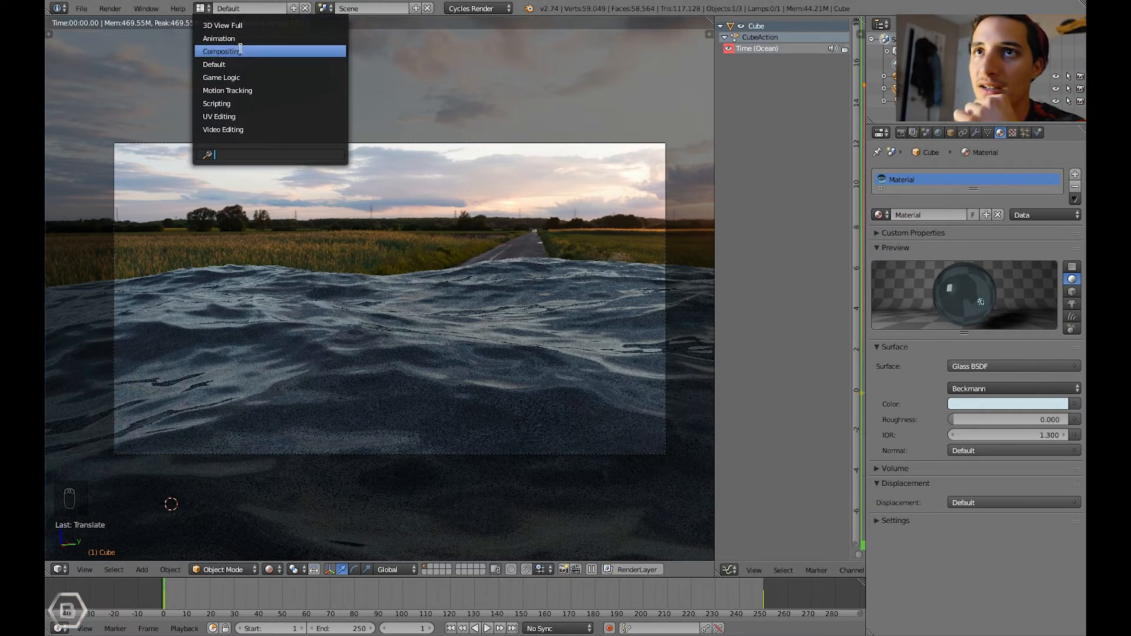
- In the Compositing layout's world shader nodes, add Texture Coordinate and Mapping nodes
left_click(222, 50)
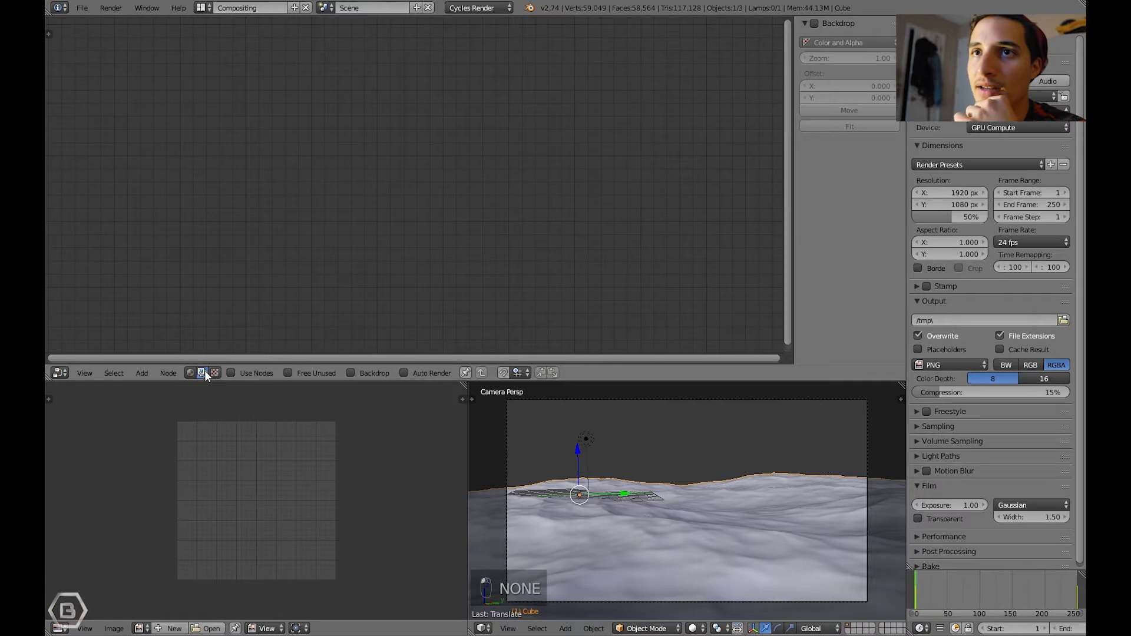
left_click(231, 373)
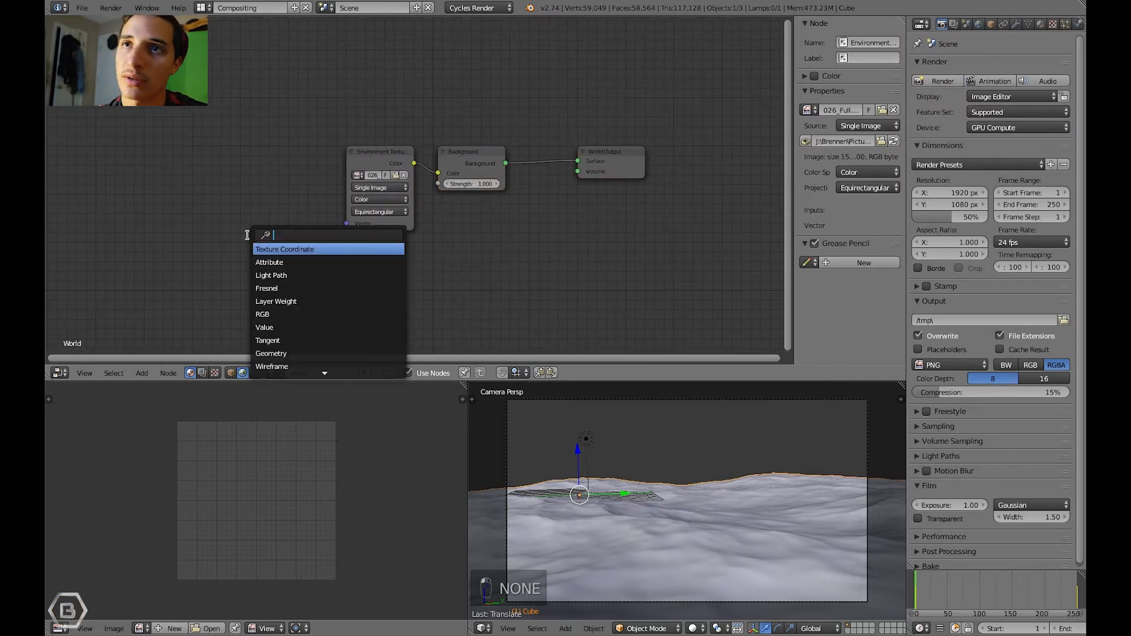
left_click(284, 248)
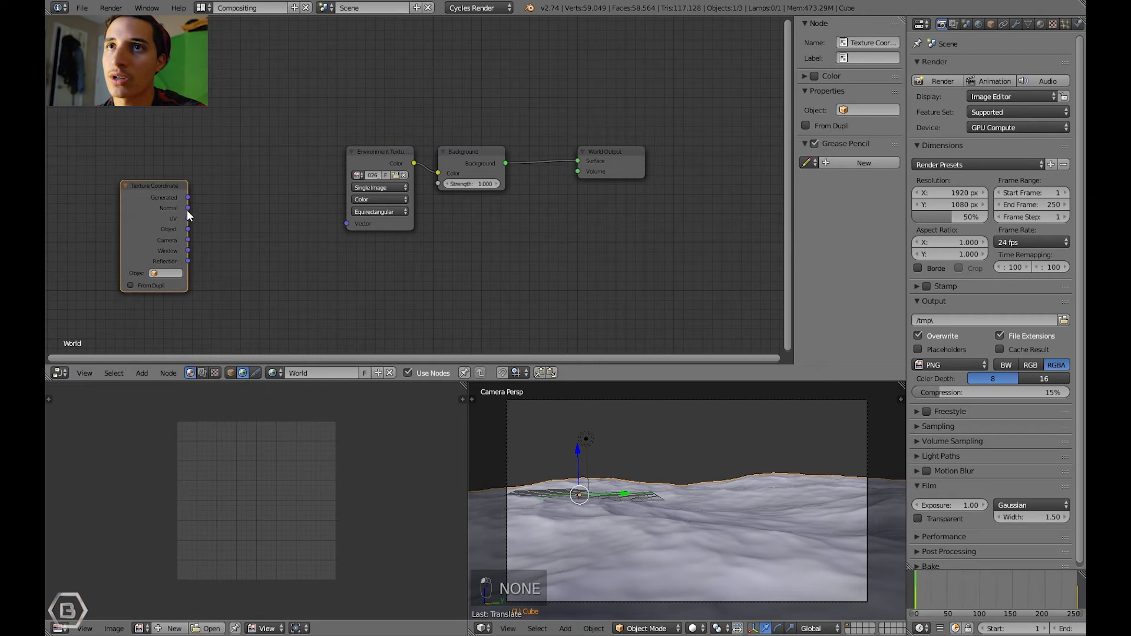
type("map")
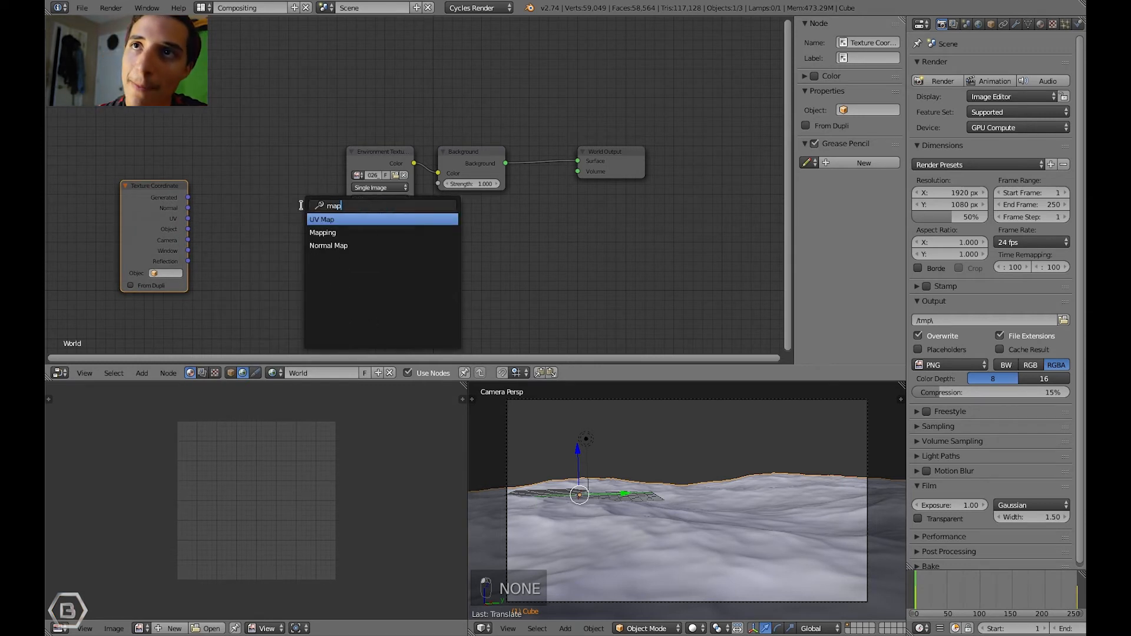
left_click(322, 232)
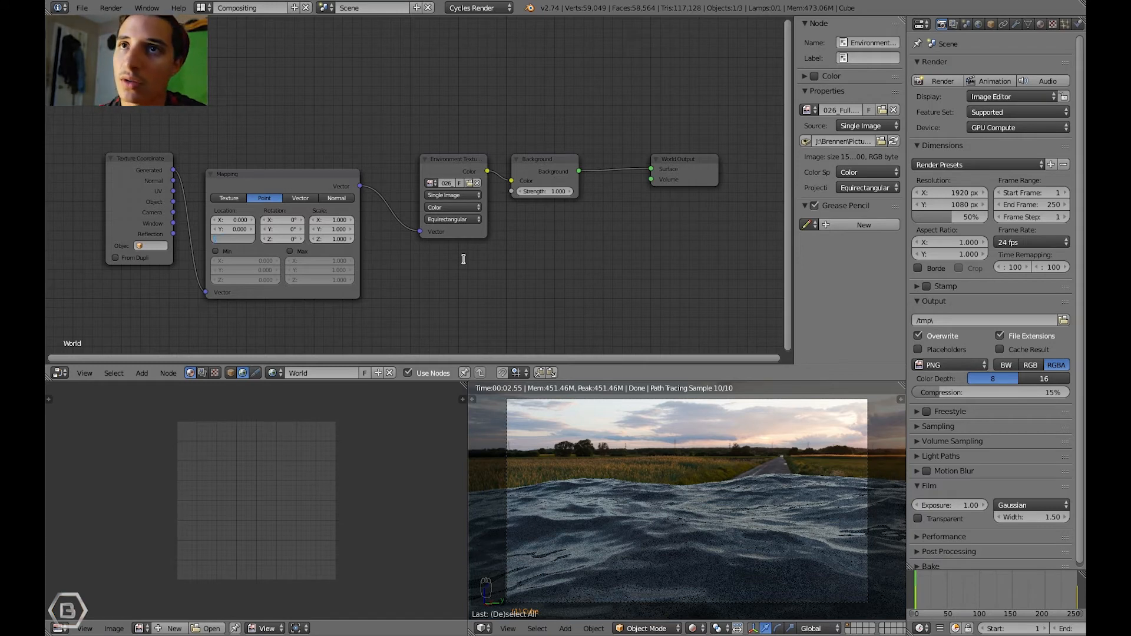
mouse_move(465, 262)
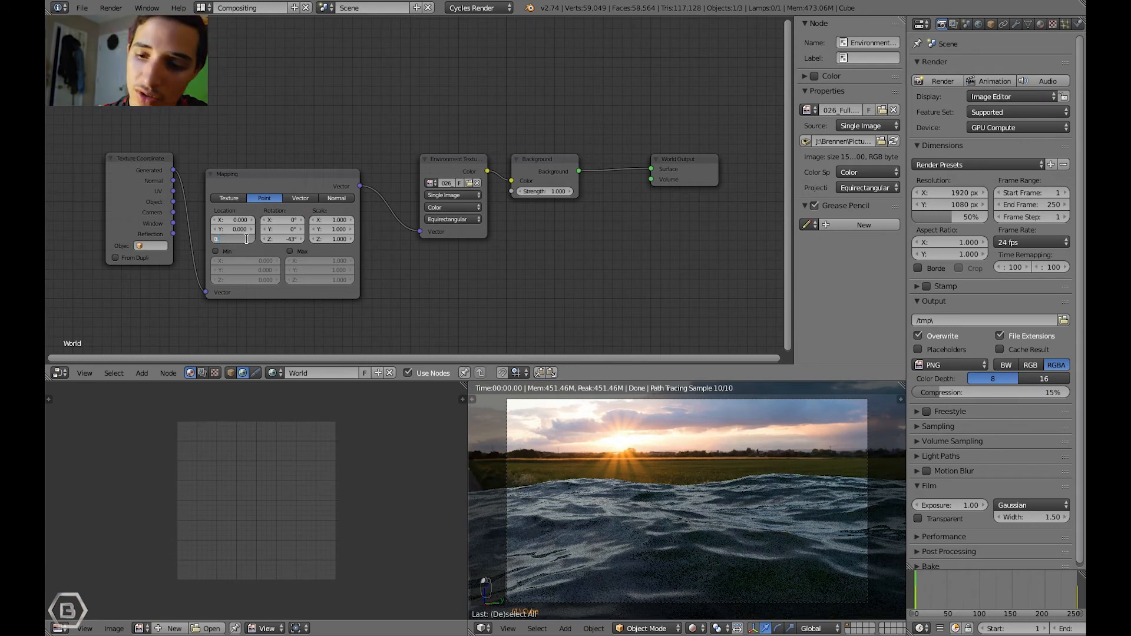
- Enter 0.100 for the Mapping node's Location Z, with Rotation Z at -43°
type("0.100")
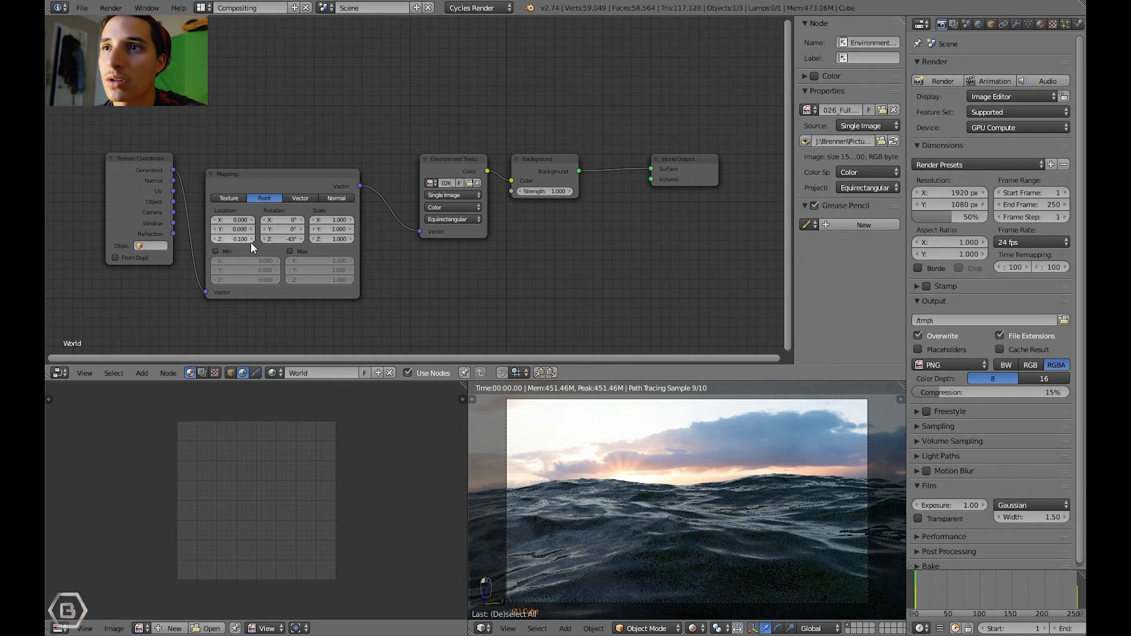
- Try Location Z offsets 0.010 and 0.200, then settle on 0.060
left_click(231, 238)
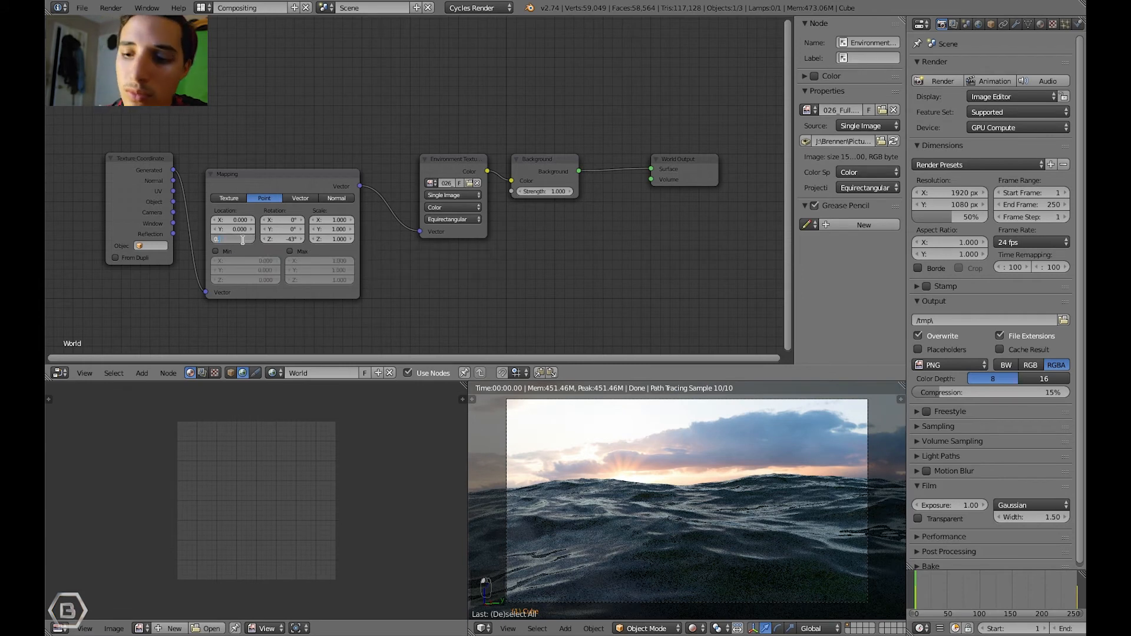
type("0.010")
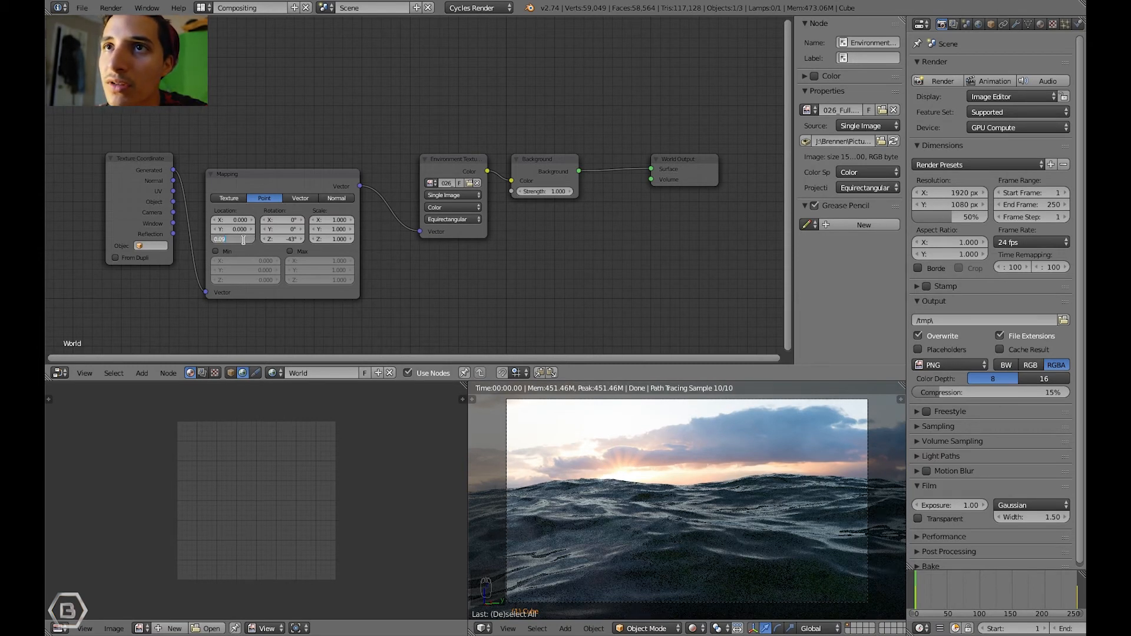
key("BACKSPACE")
type("200")
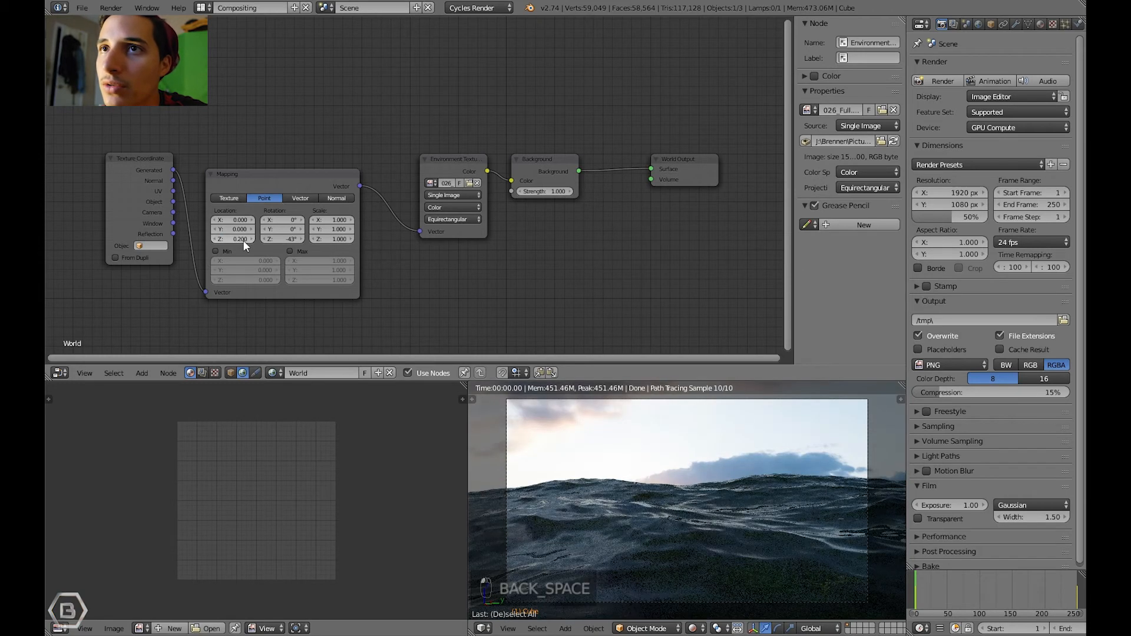
left_click(238, 238)
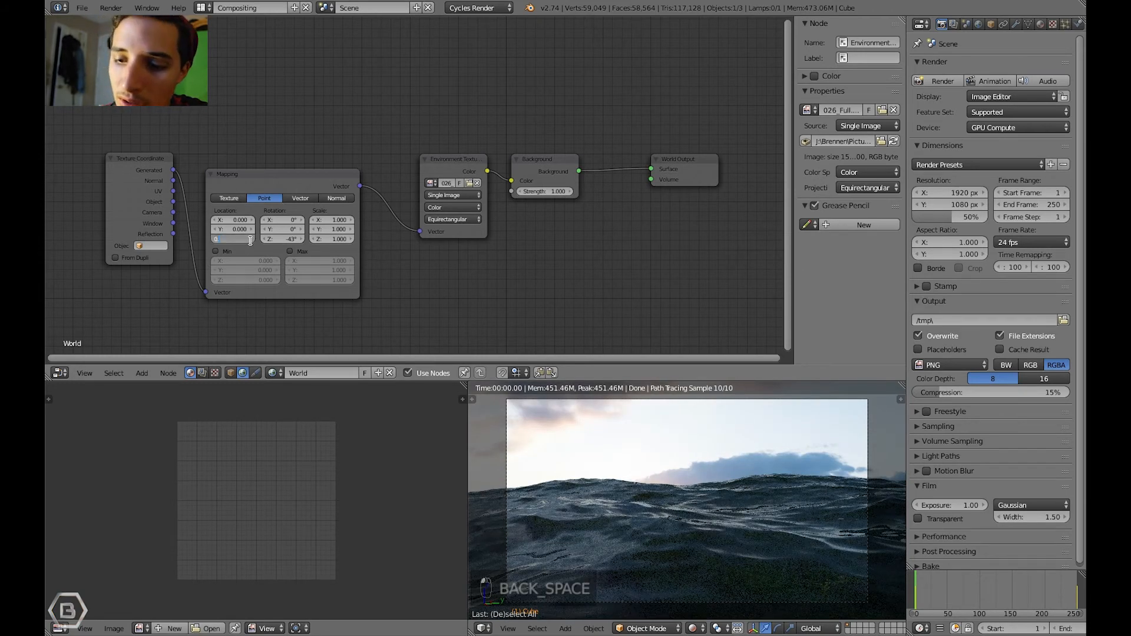
type("0.200")
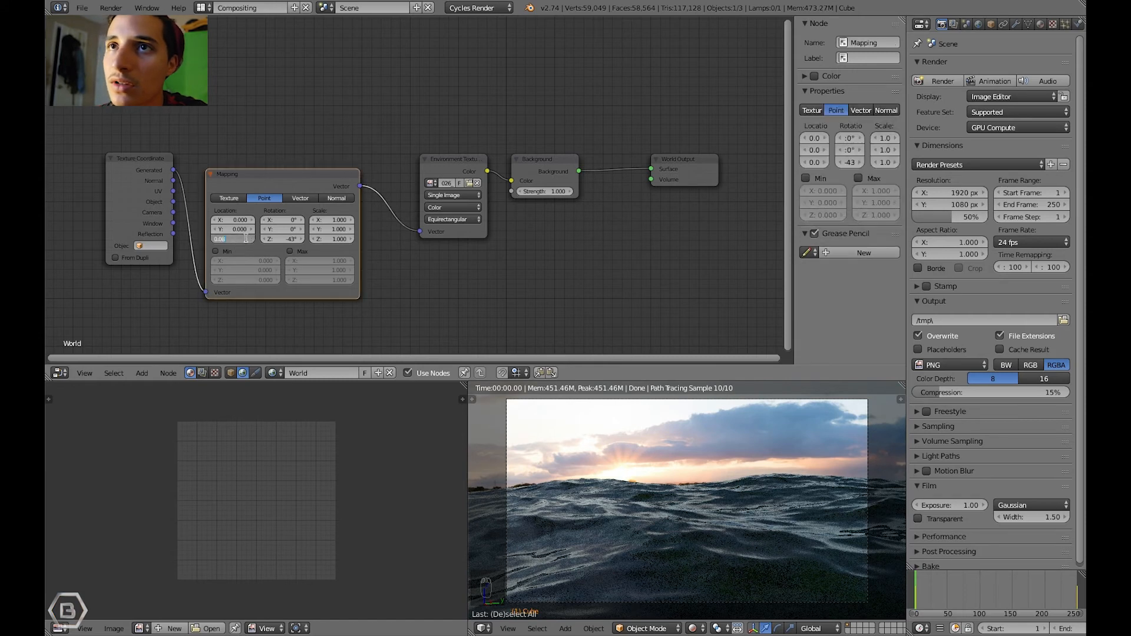
type("0.060")
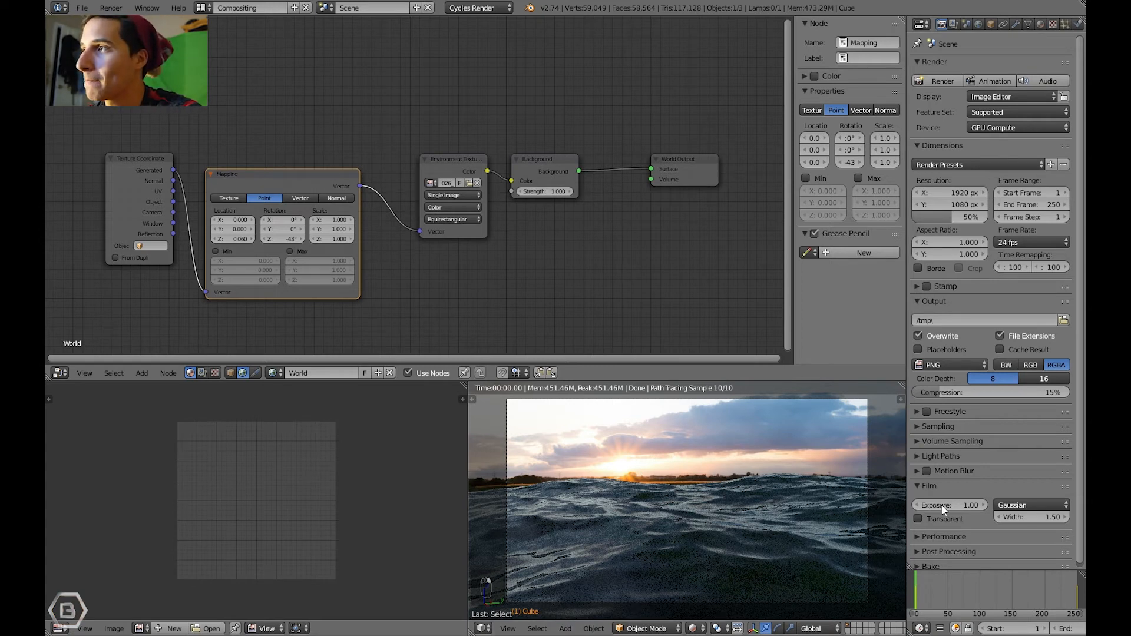
mouse_move(733, 504)
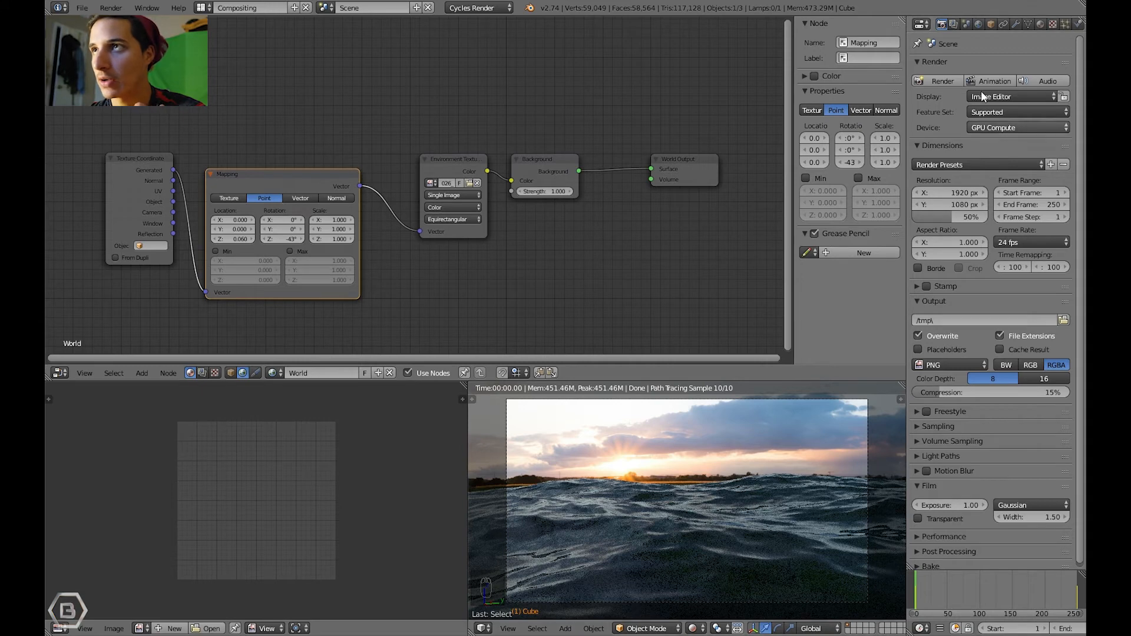
- Drop the Background Strength to 0.1 and bring up the Scene properties
left_click(933, 23)
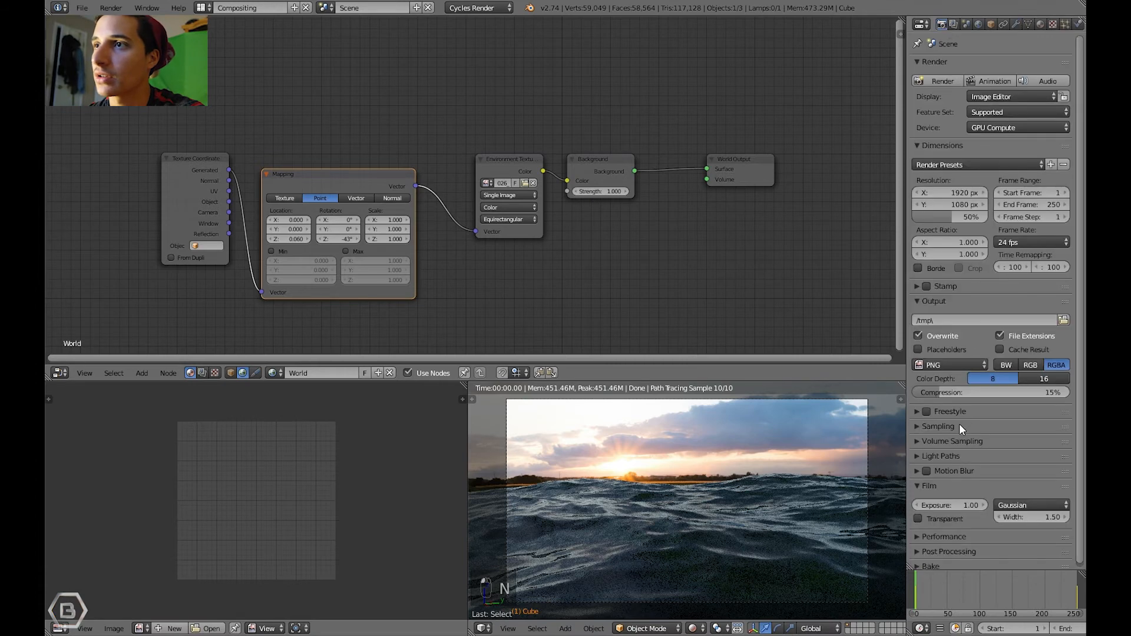
left_click(978, 24)
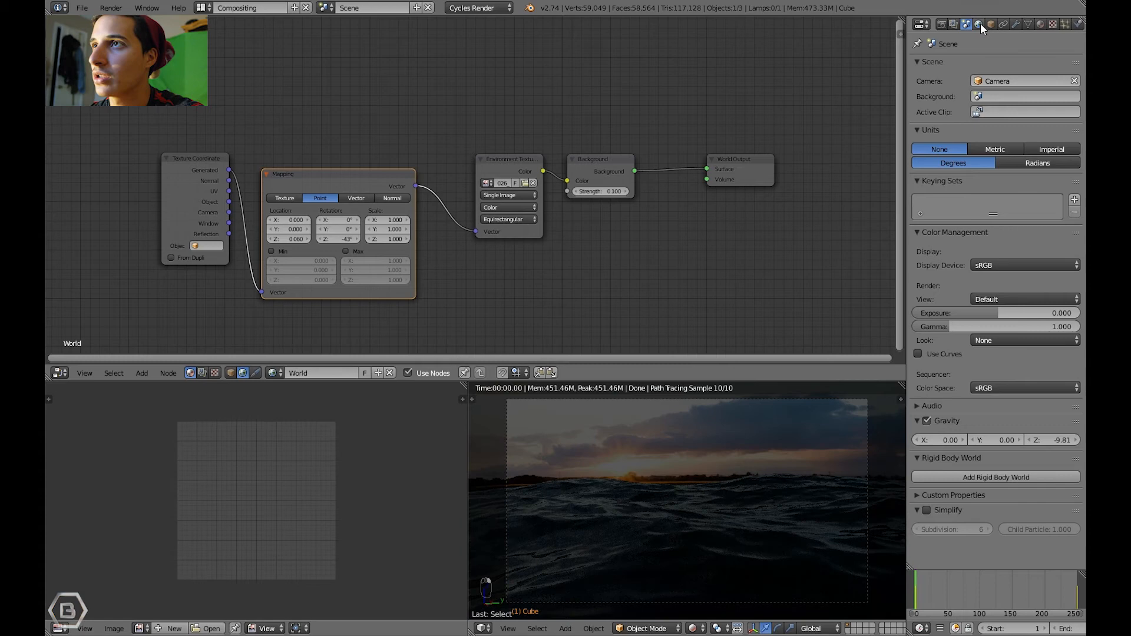
- Show World settings with Strength at 1.0 and view through the scene camera
left_click(979, 24)
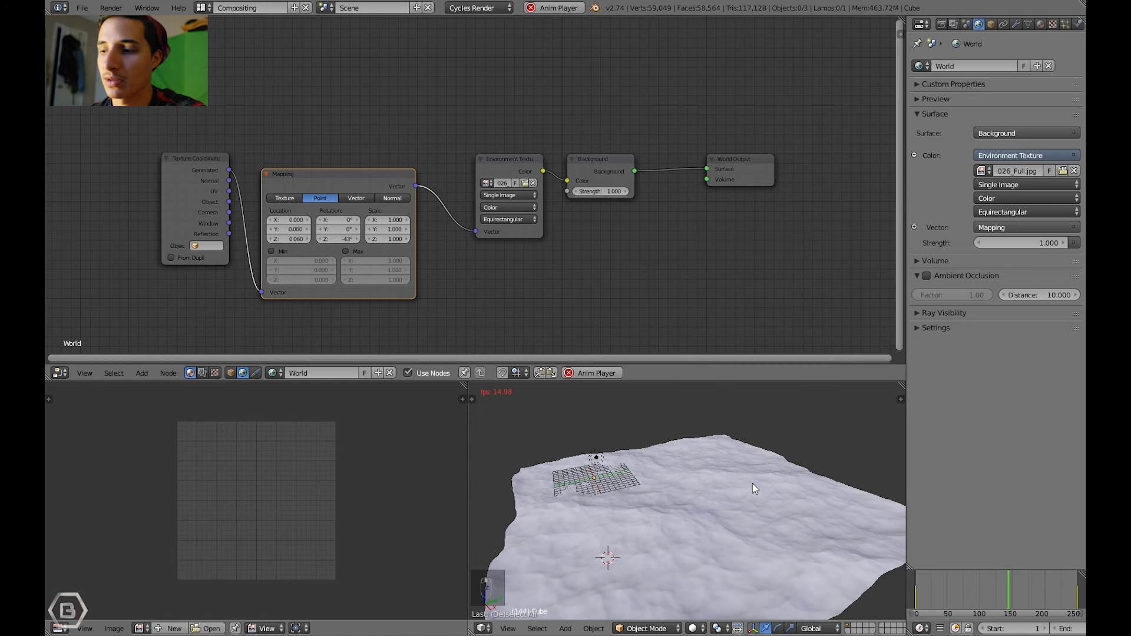
key("NUMPAD_0")
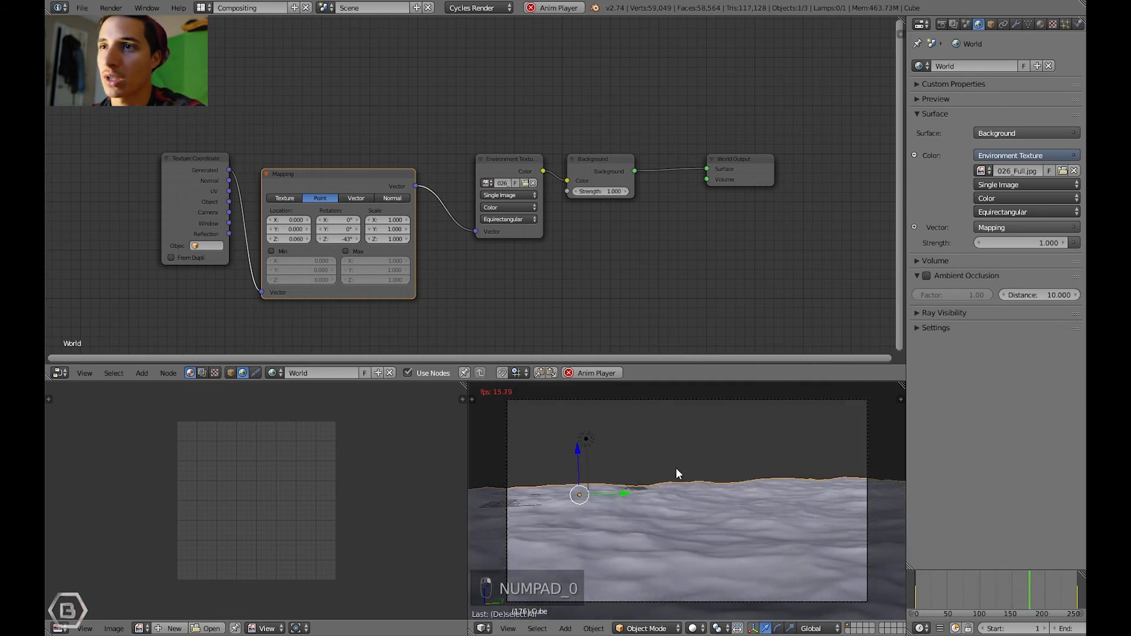